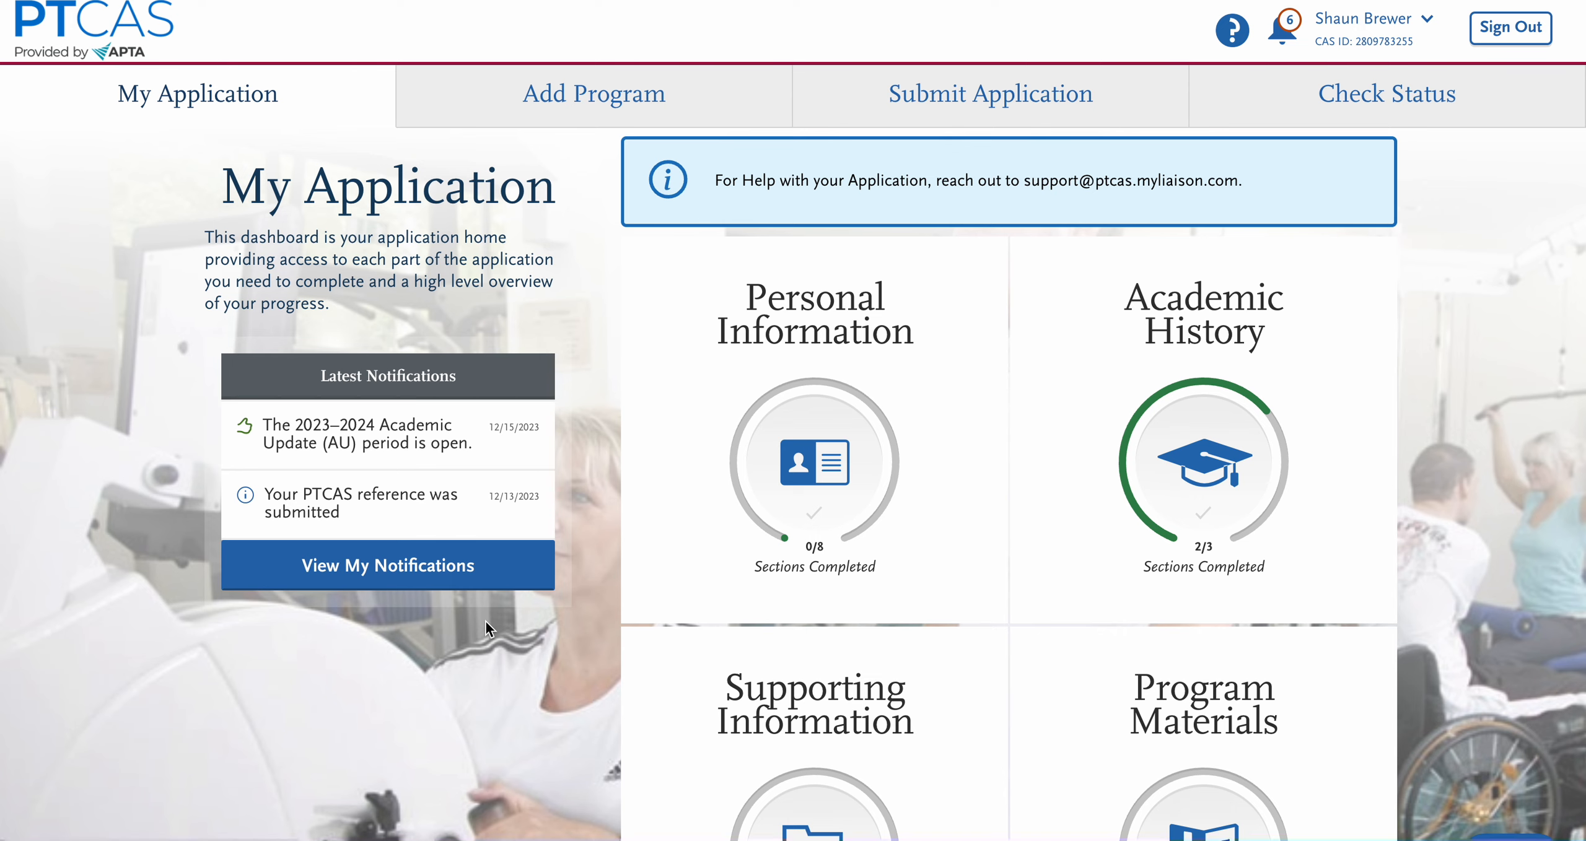
Open the Supporting Information tile from the My Application dashboard, landing on Experiences.
scroll("down", 3)
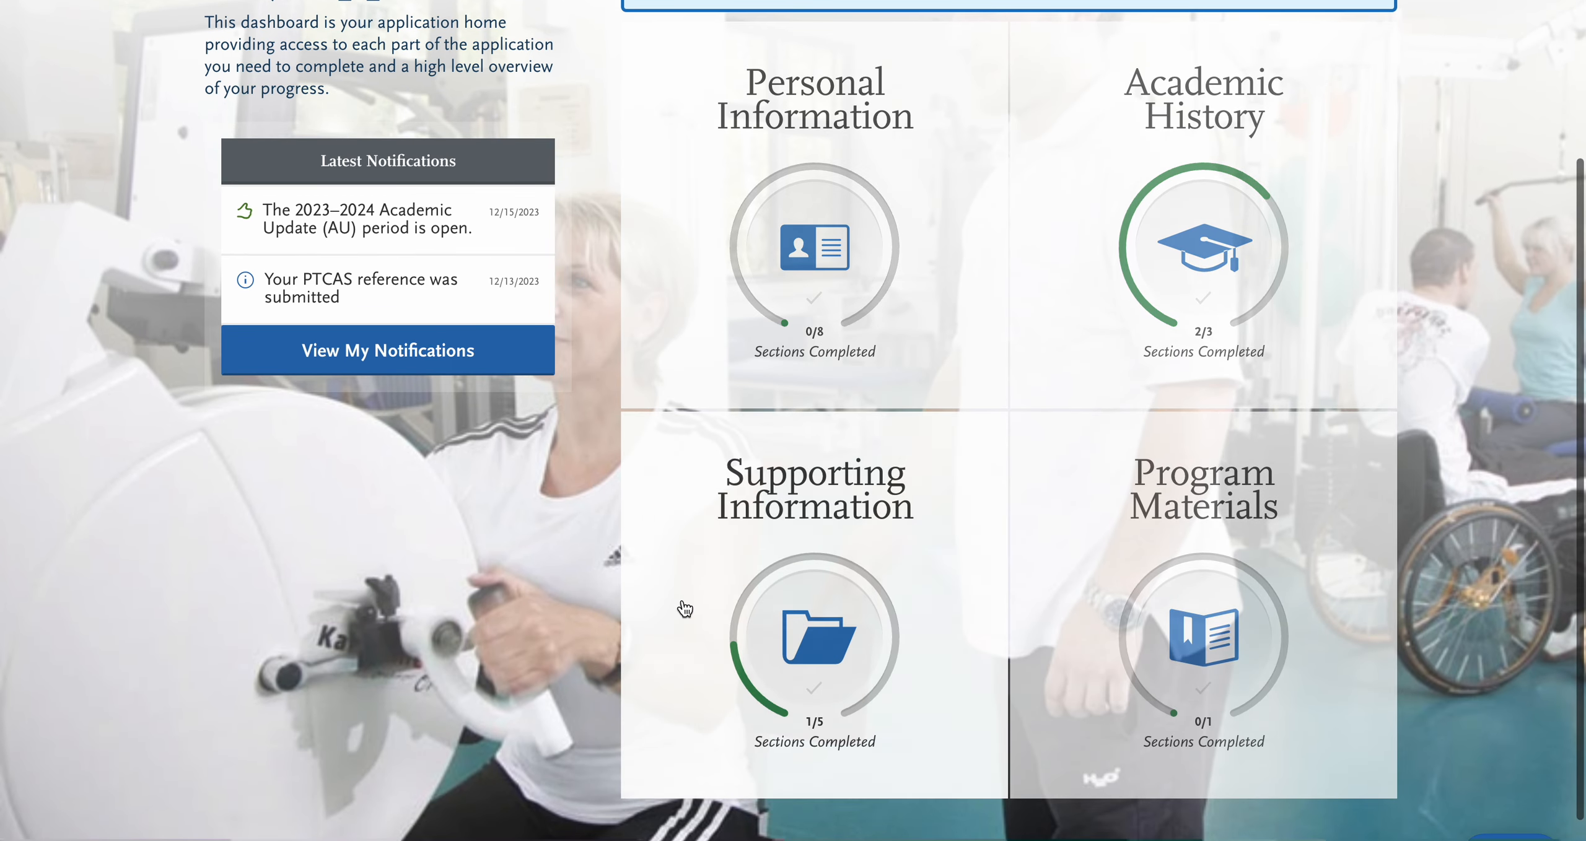
left_click(817, 637)
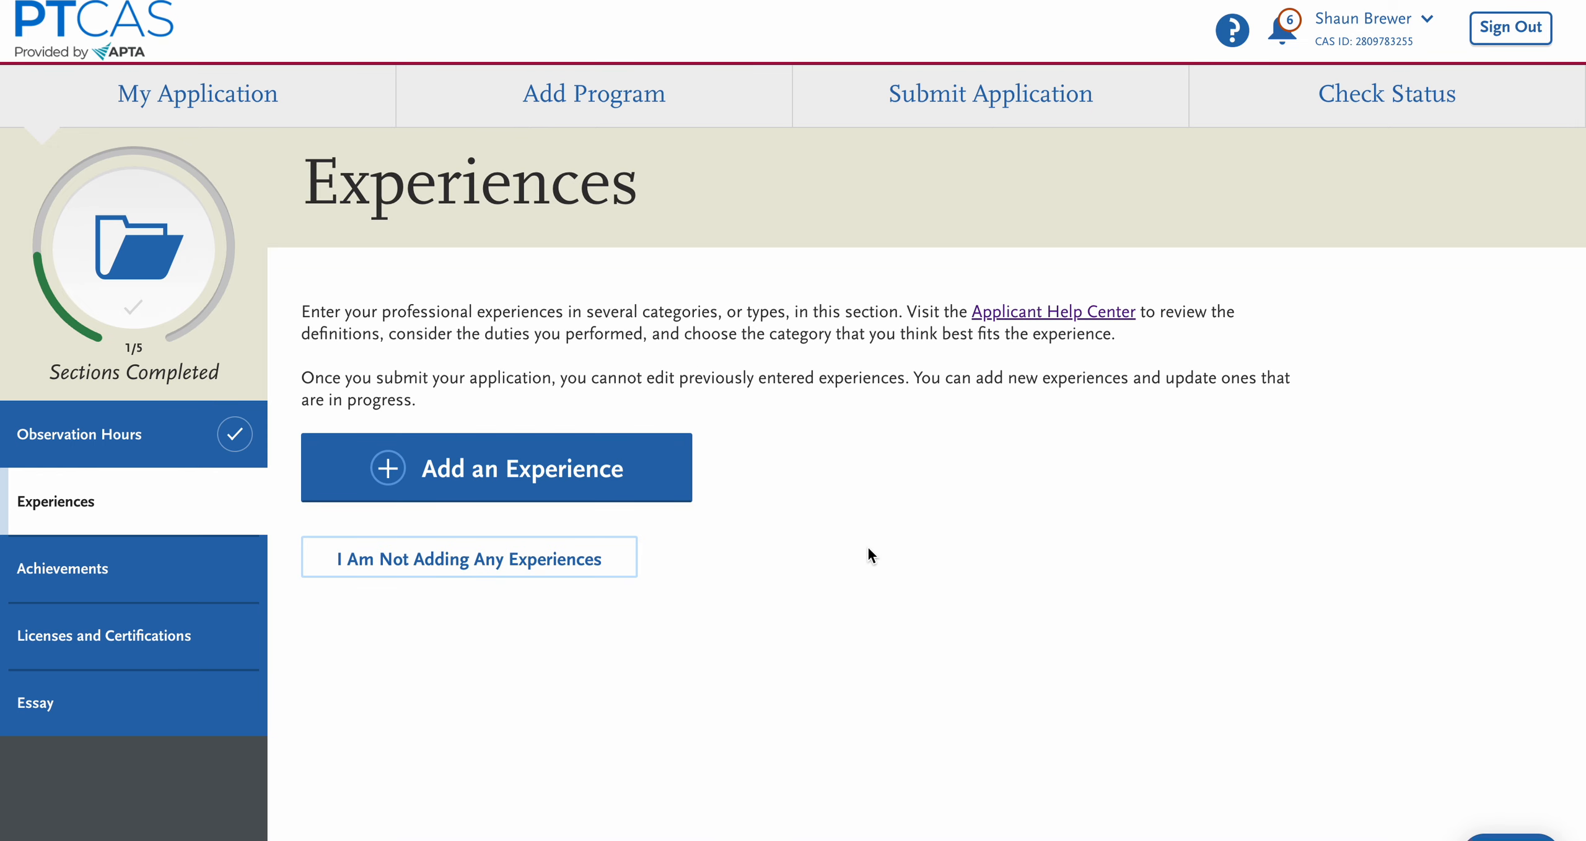
mouse_move(553, 472)
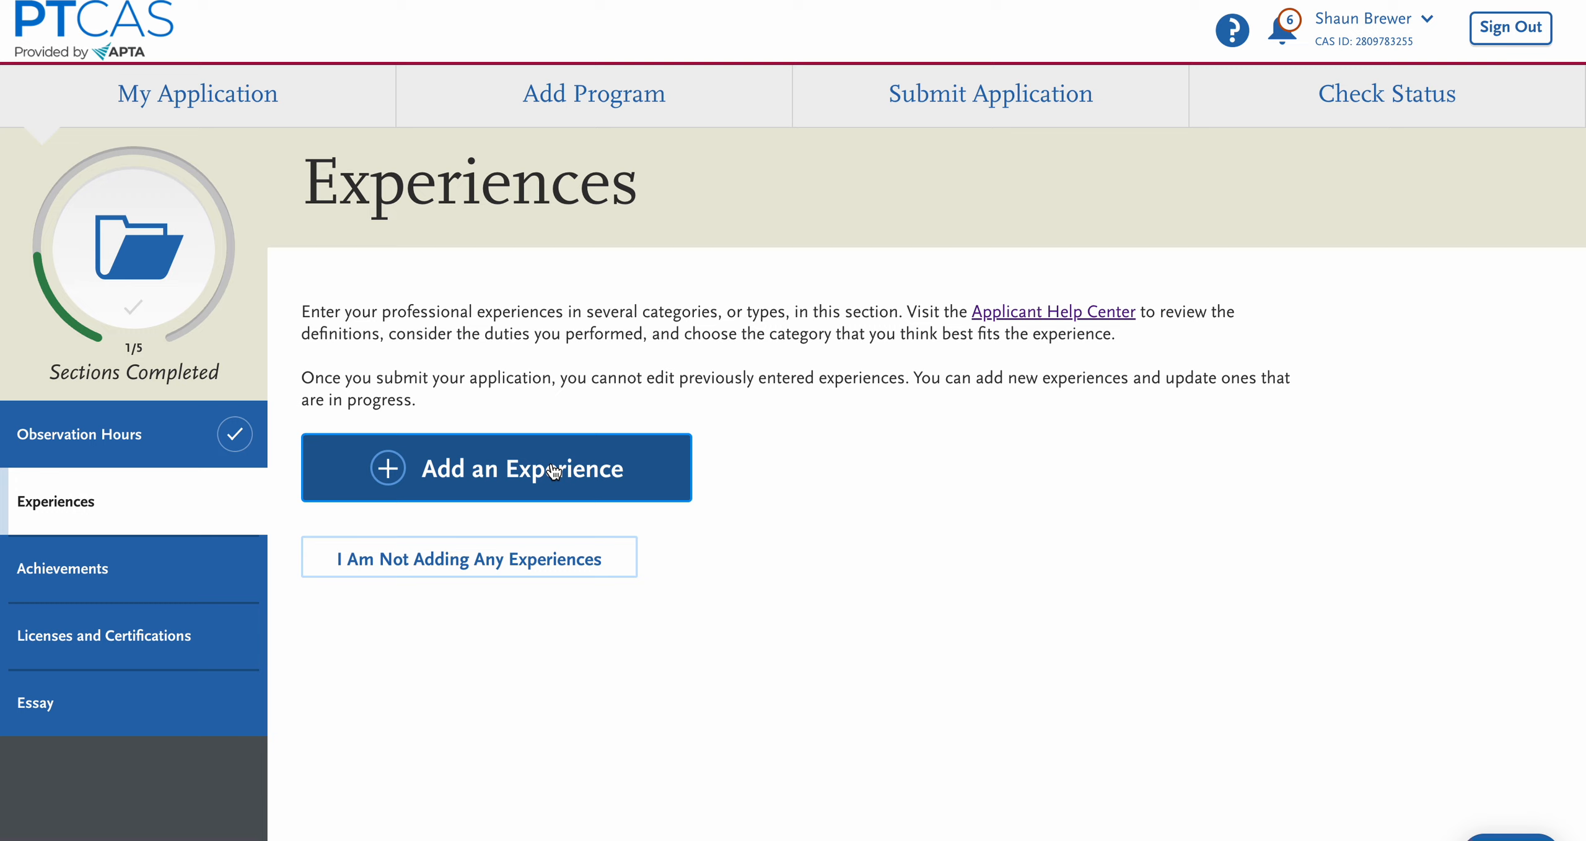
Open the Experiences help article and highlight the sentence recommending recent collegiate-level experiences.
left_click(1053, 311)
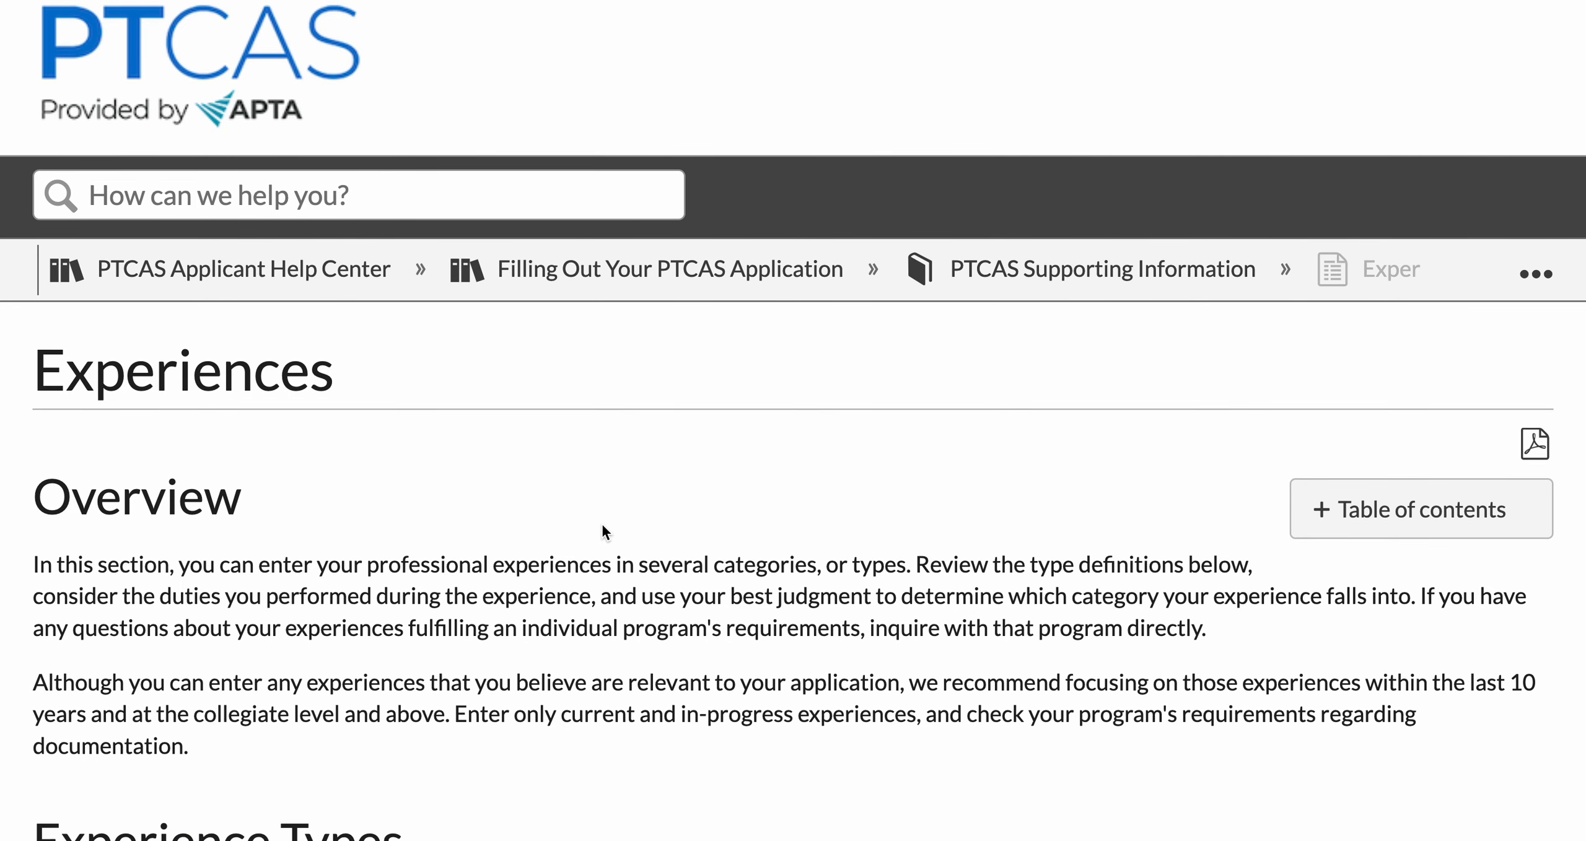
scroll("down", 3)
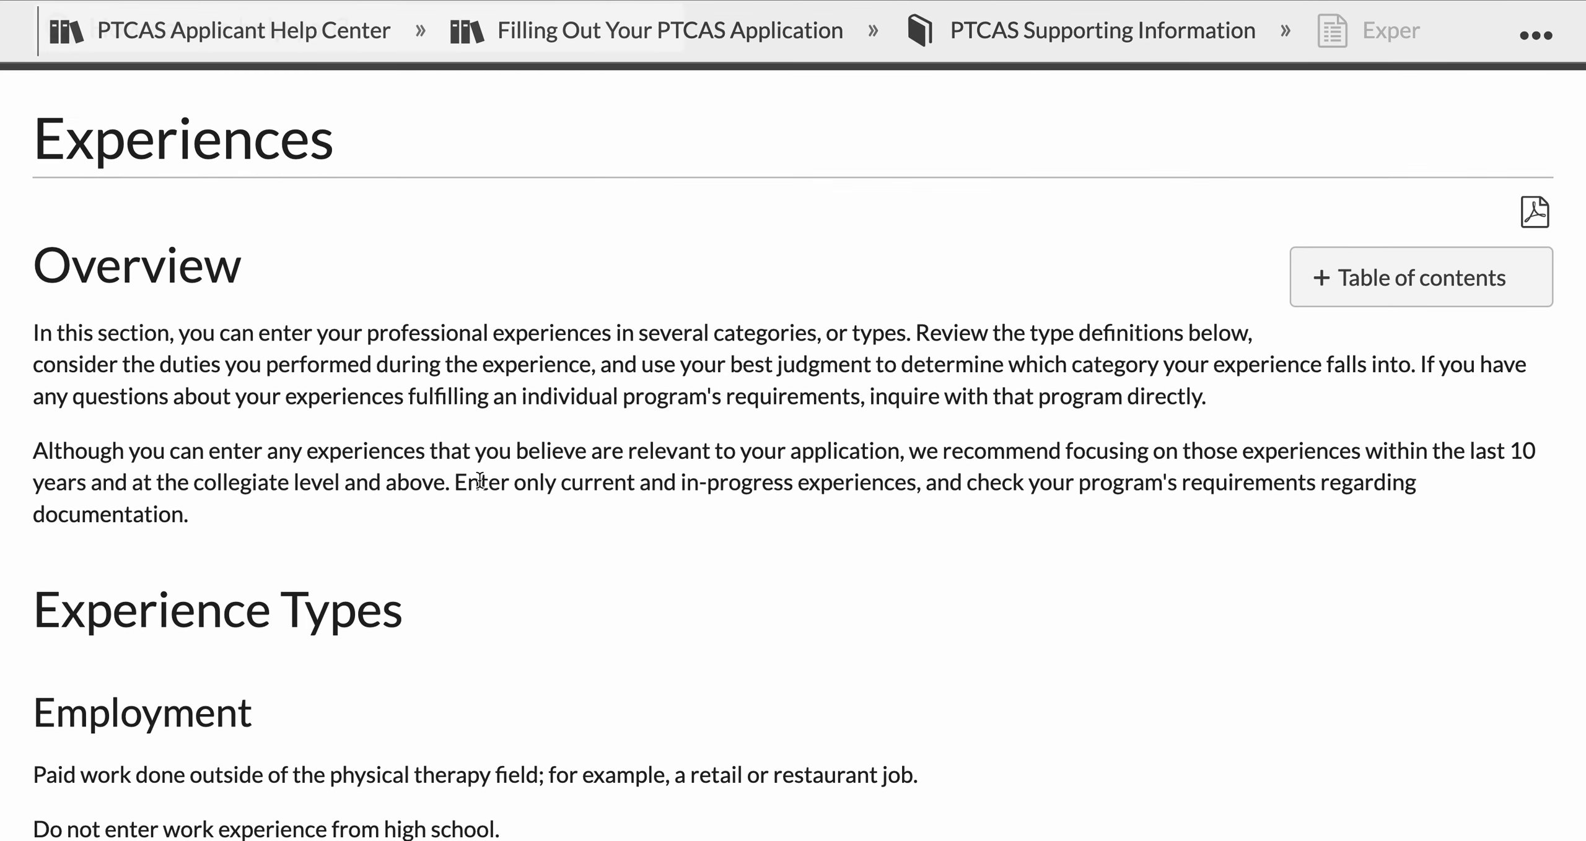
mouse_move(135, 456)
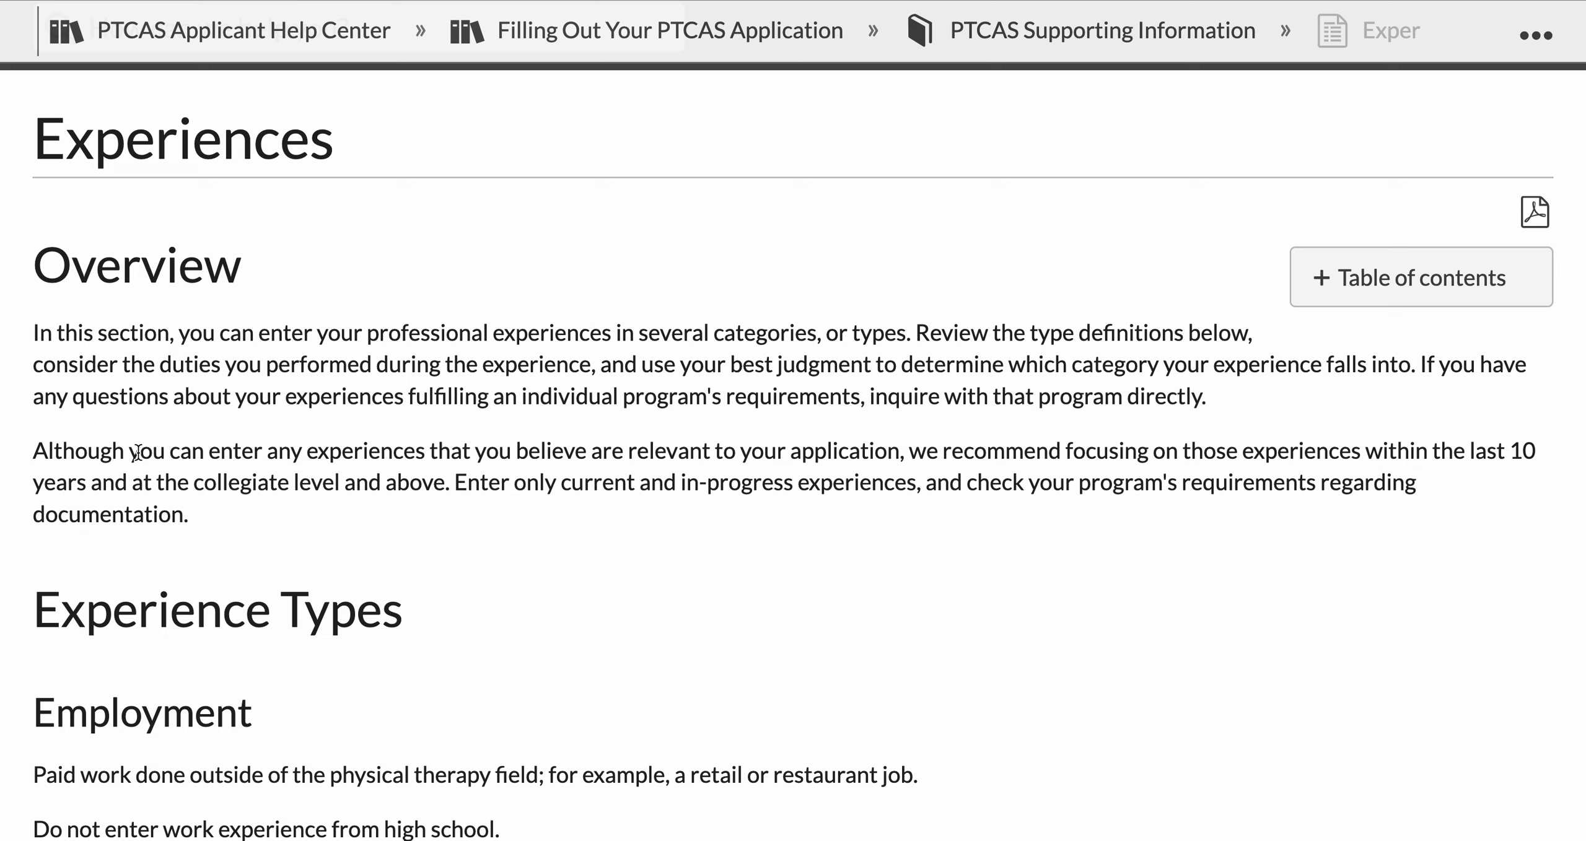
double_click(59, 451)
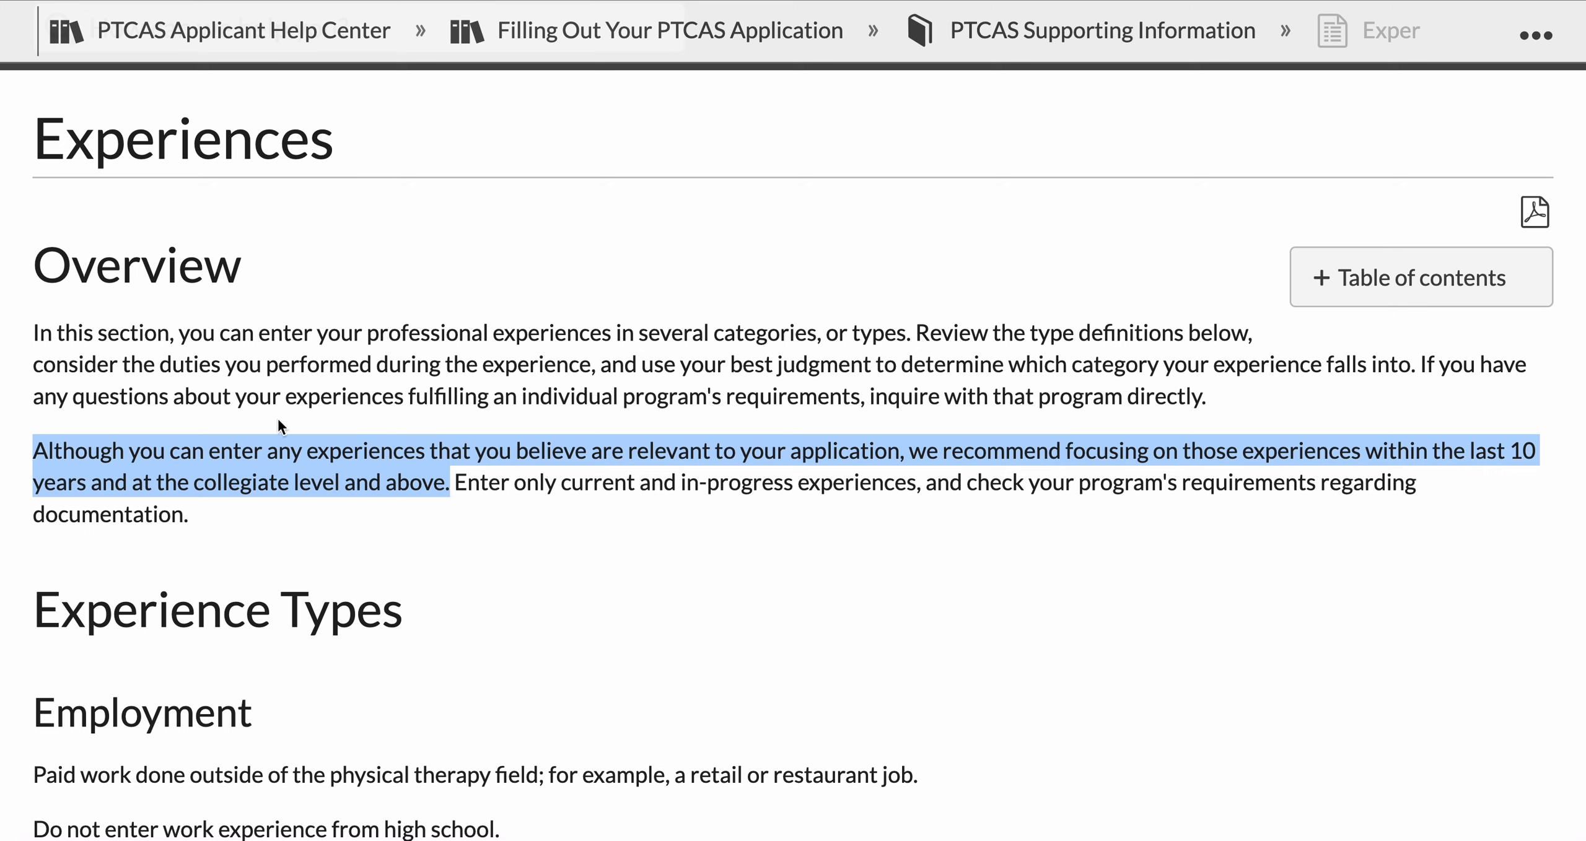
mouse_move(952, 450)
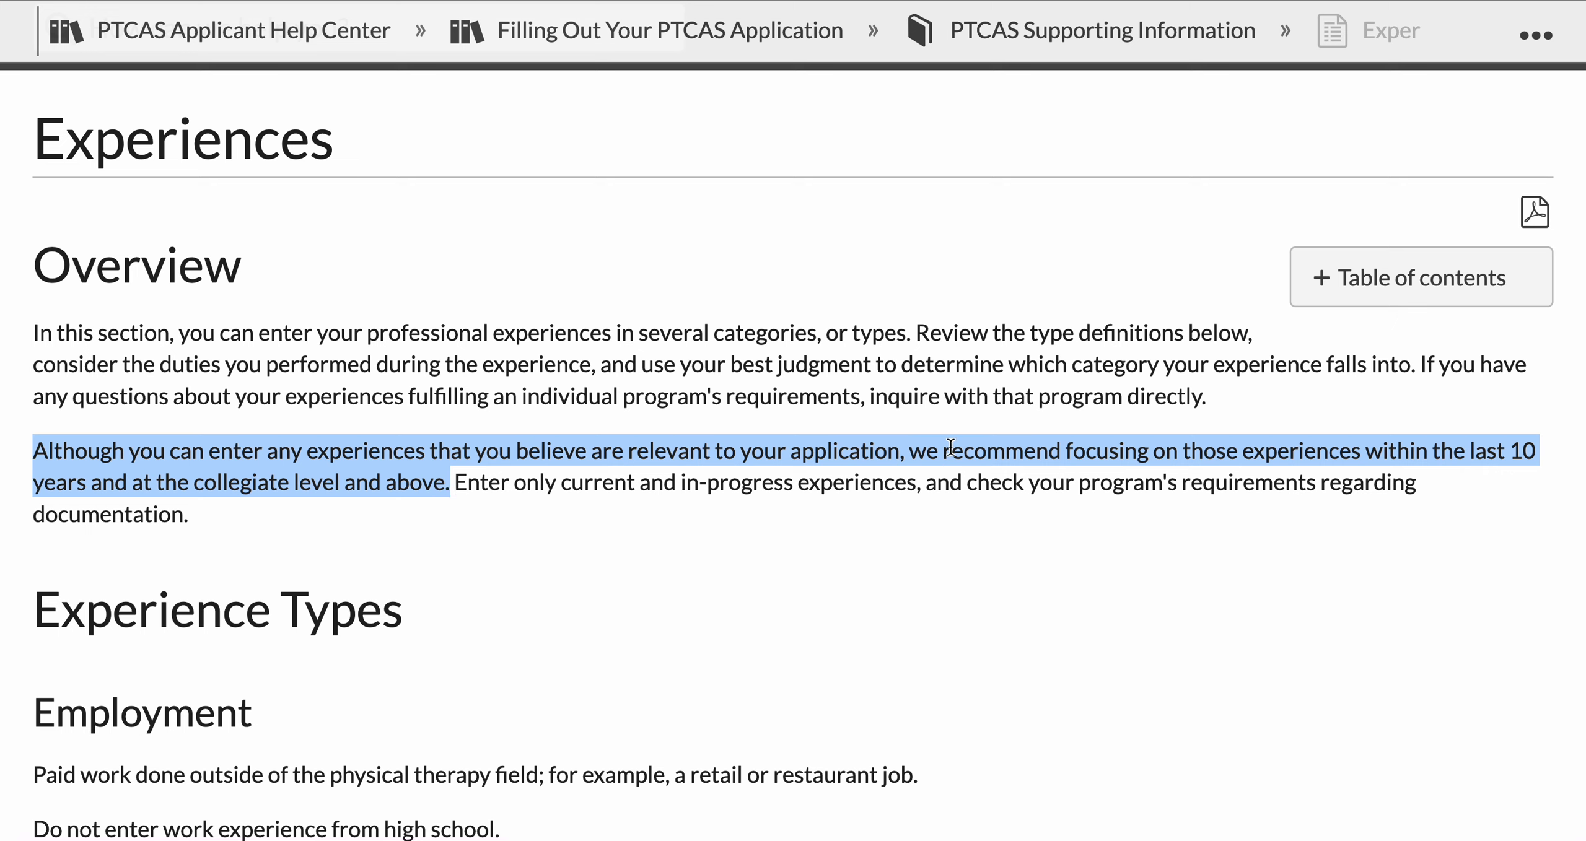
mouse_move(173, 475)
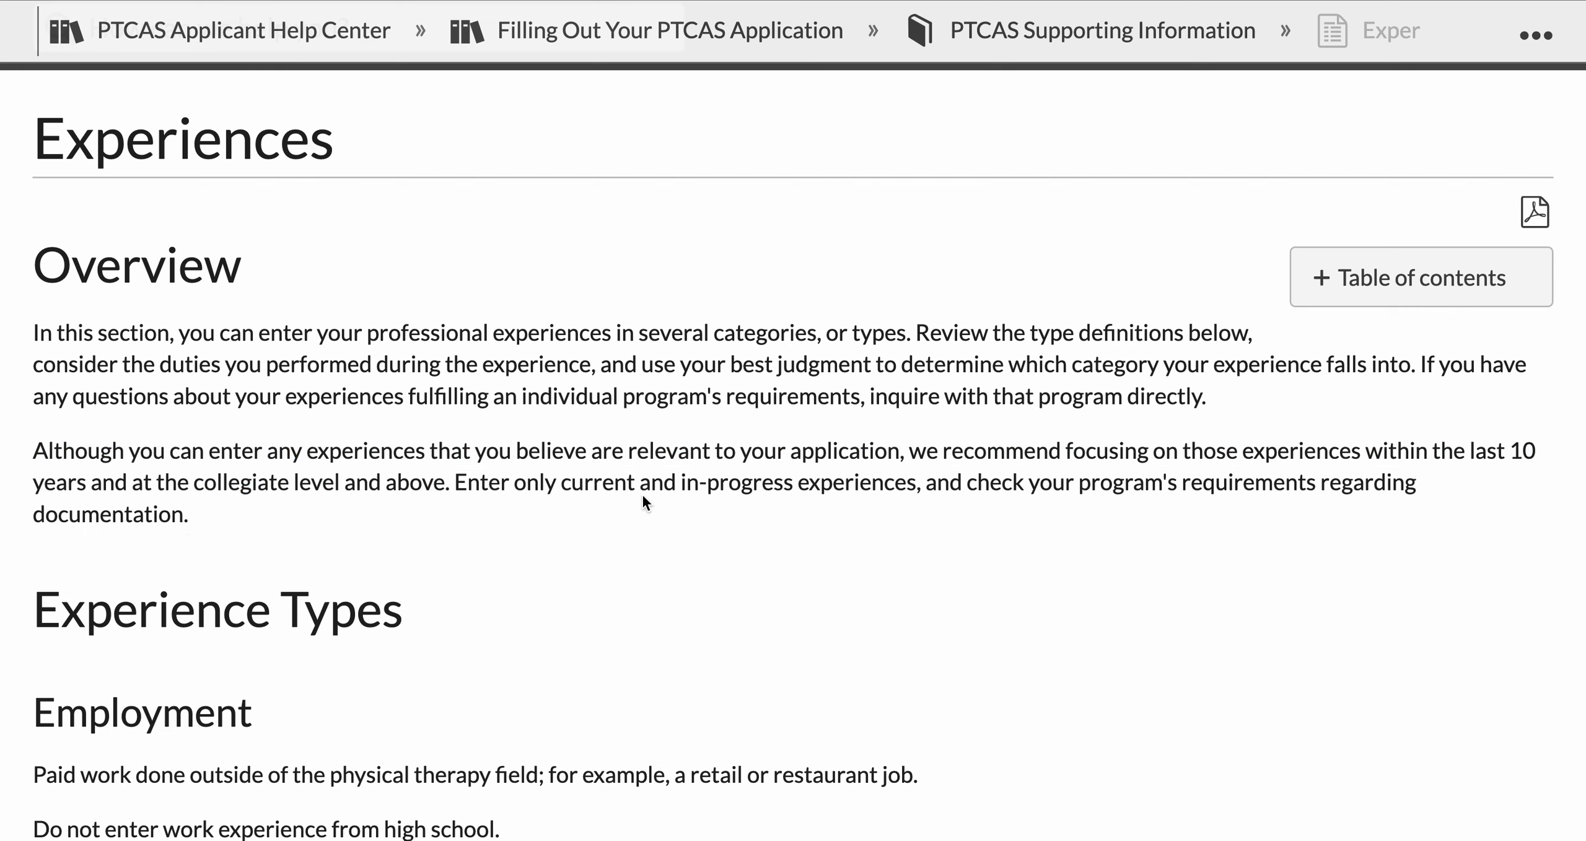
mouse_move(814, 521)
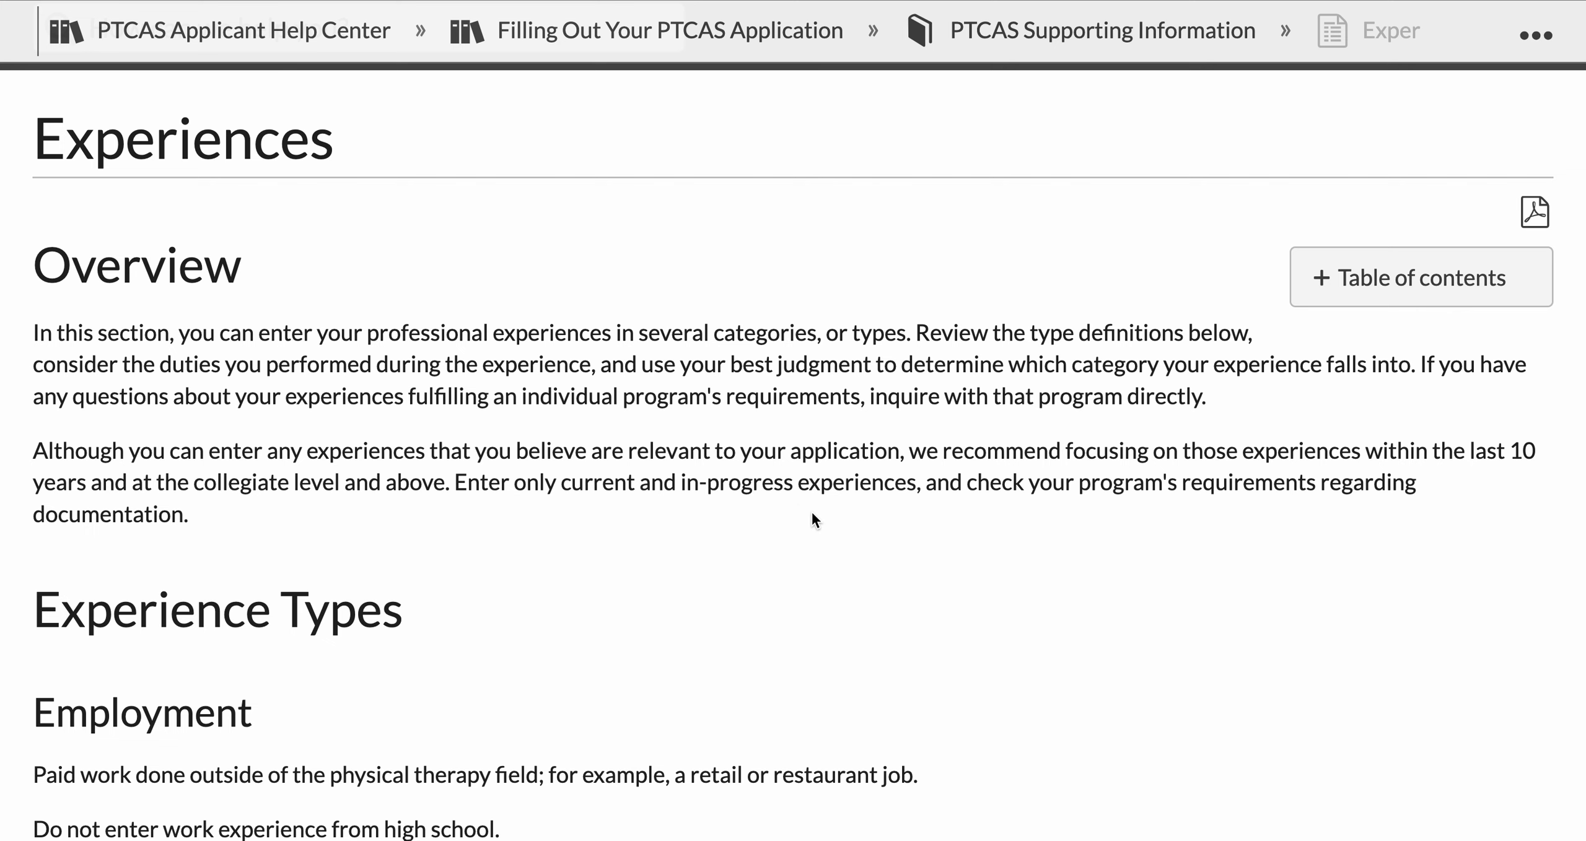
scroll("down", 3)
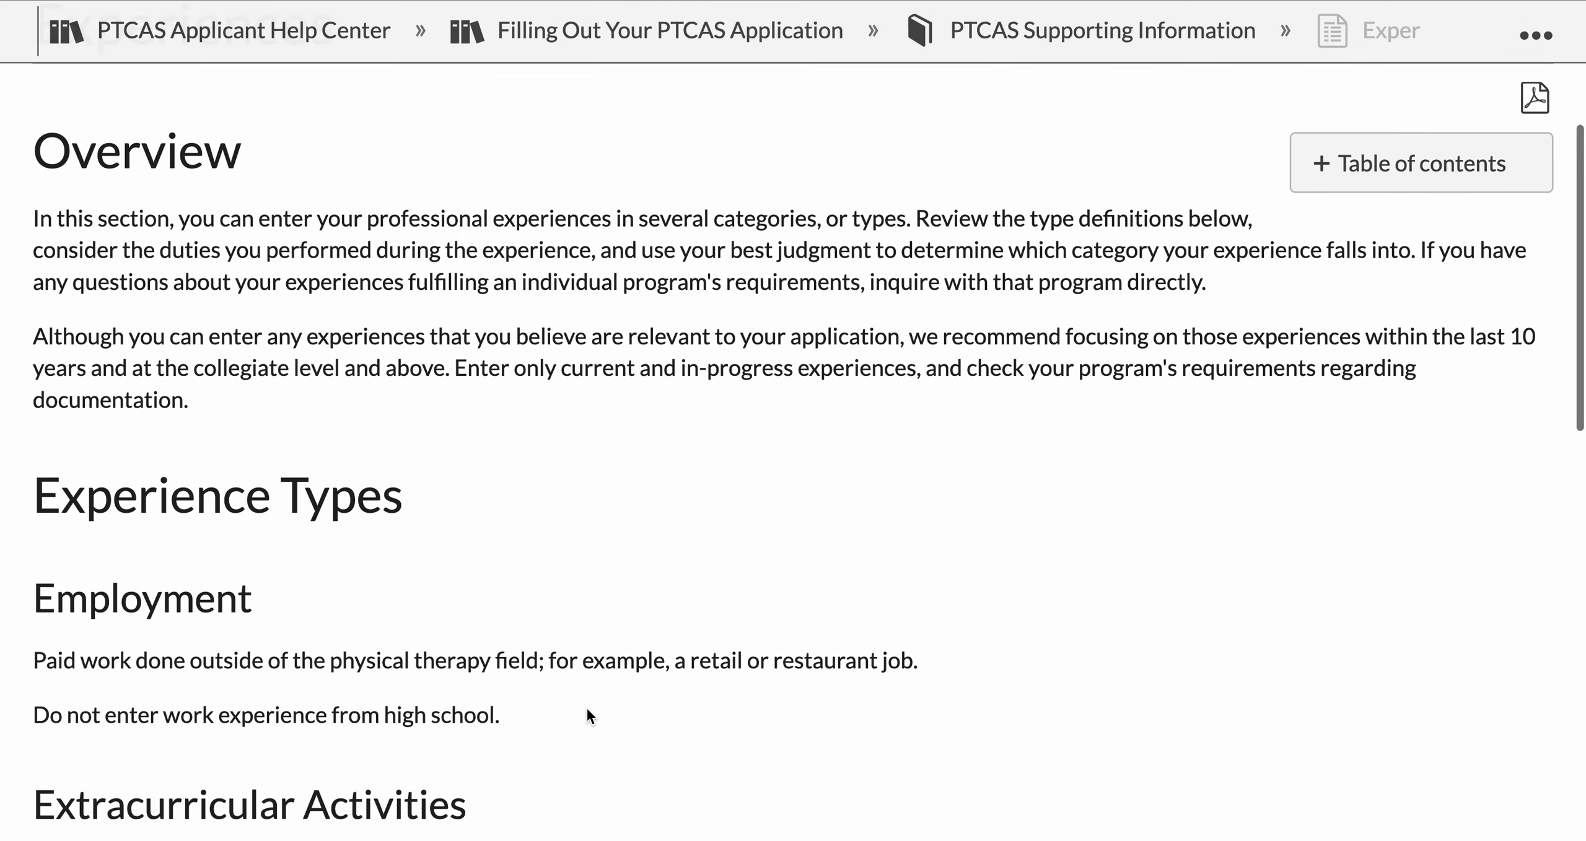
scroll("down", 3)
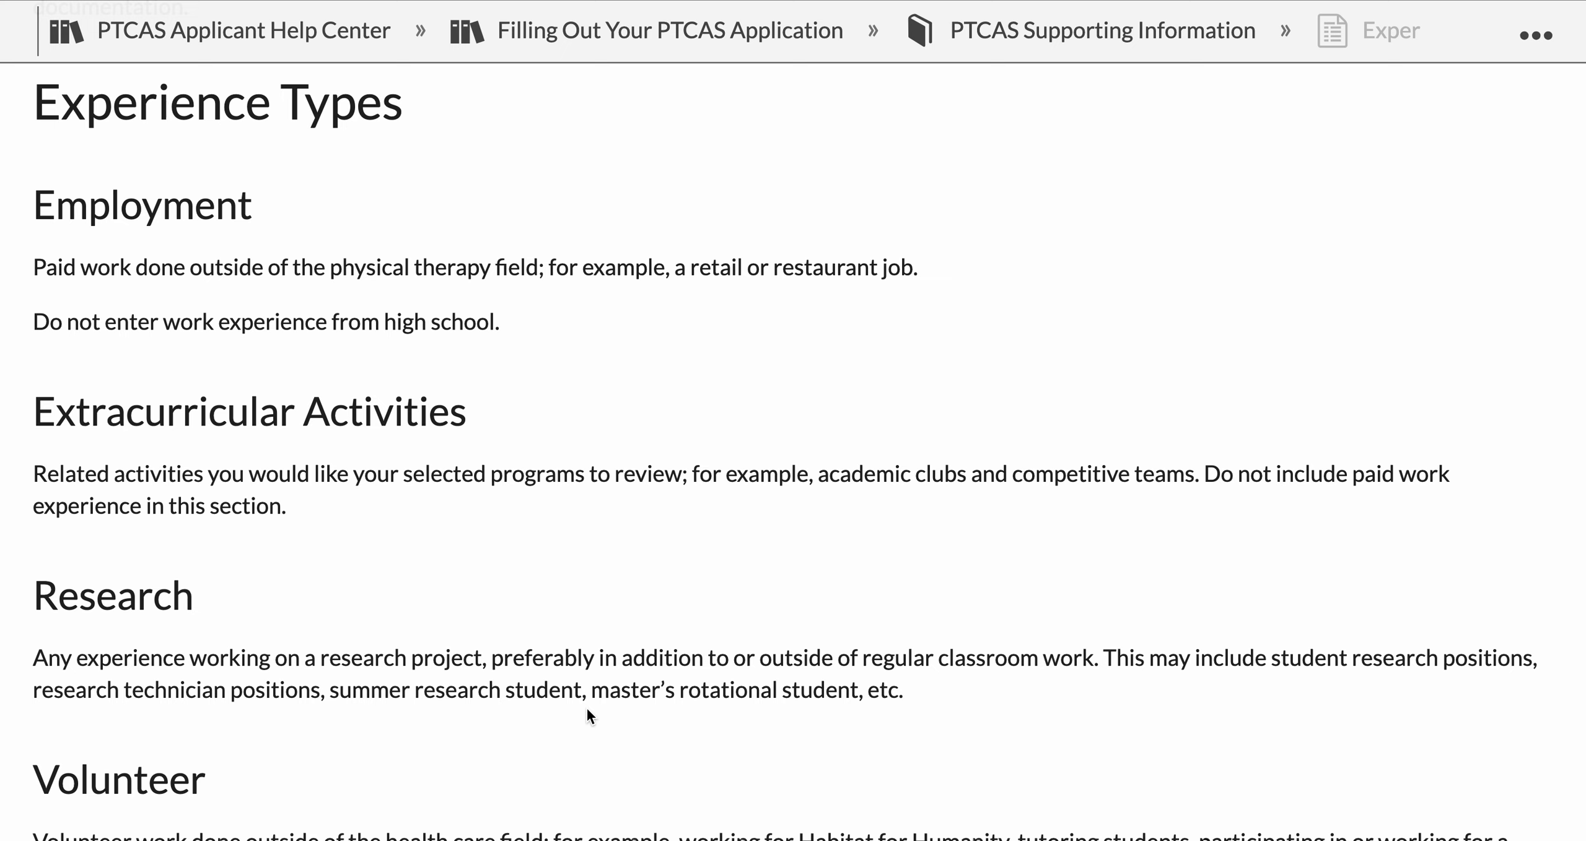
mouse_move(535, 628)
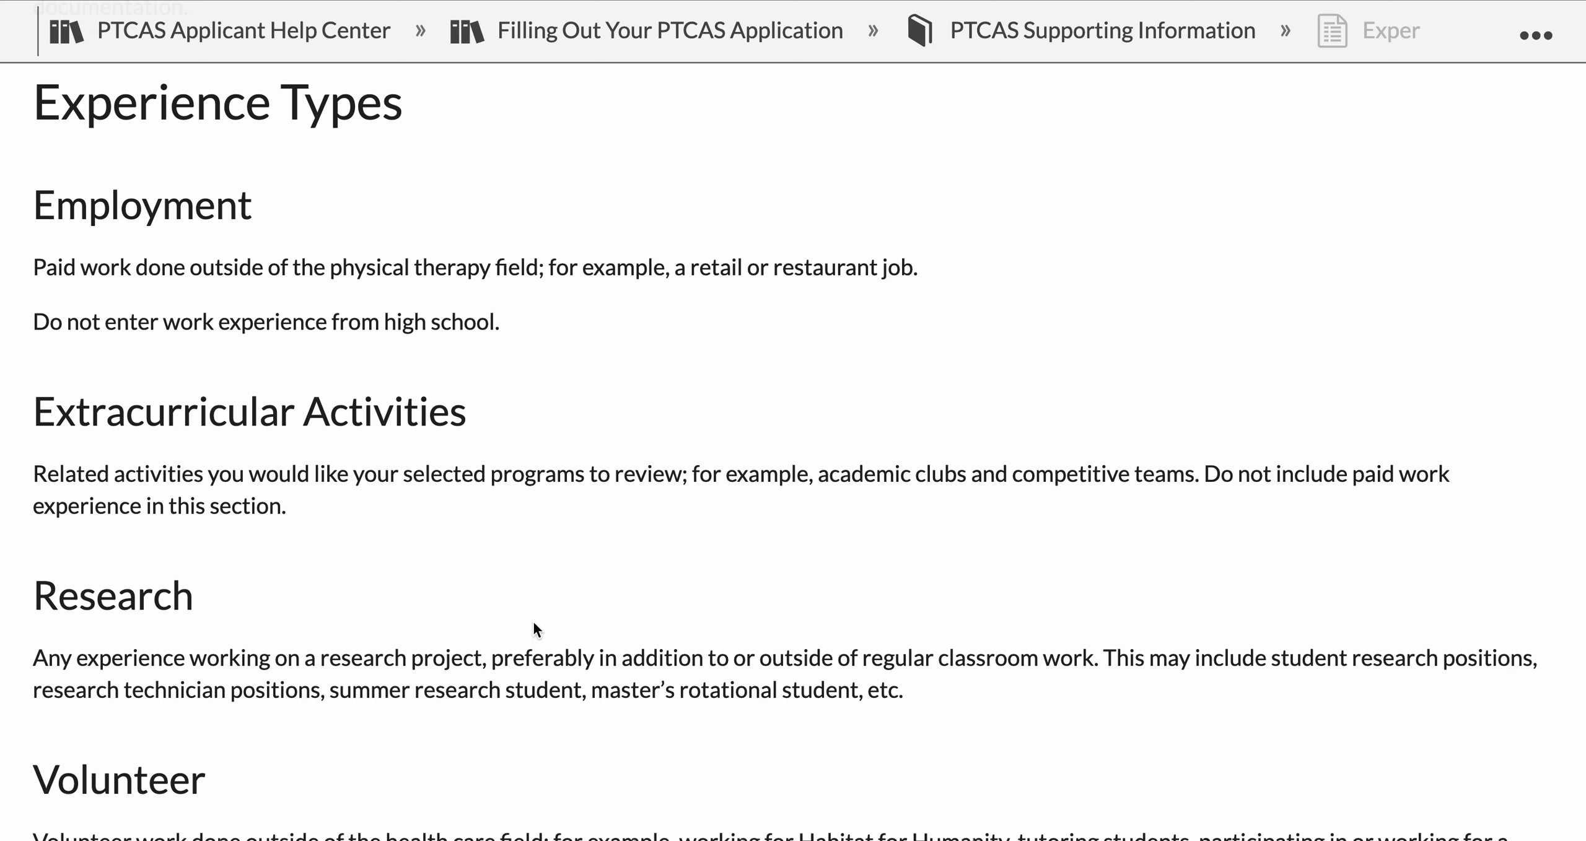
mouse_move(400, 552)
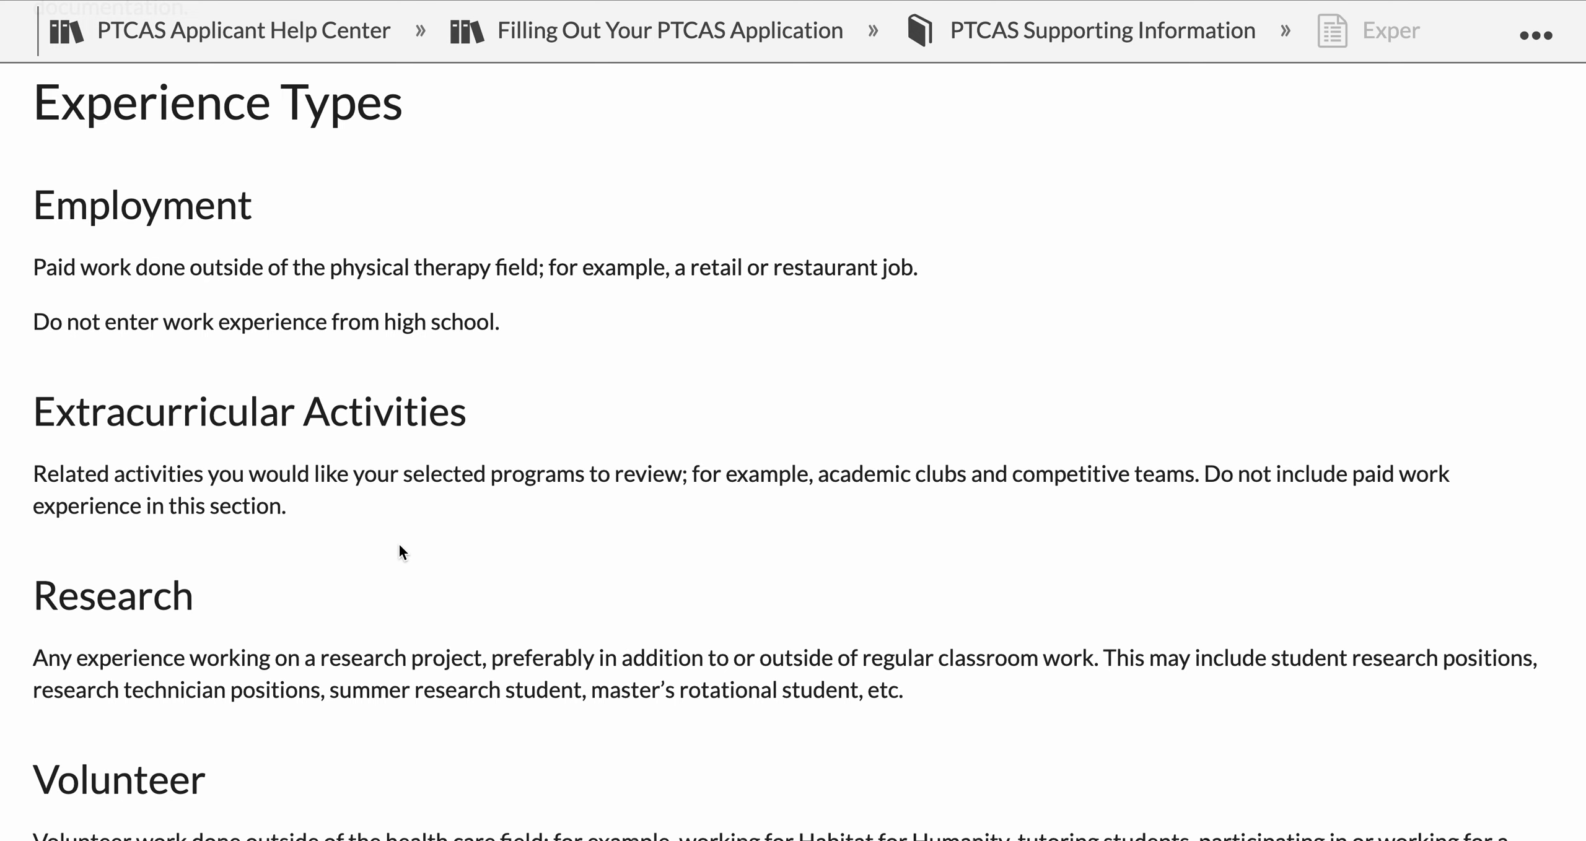
scroll("down", 3)
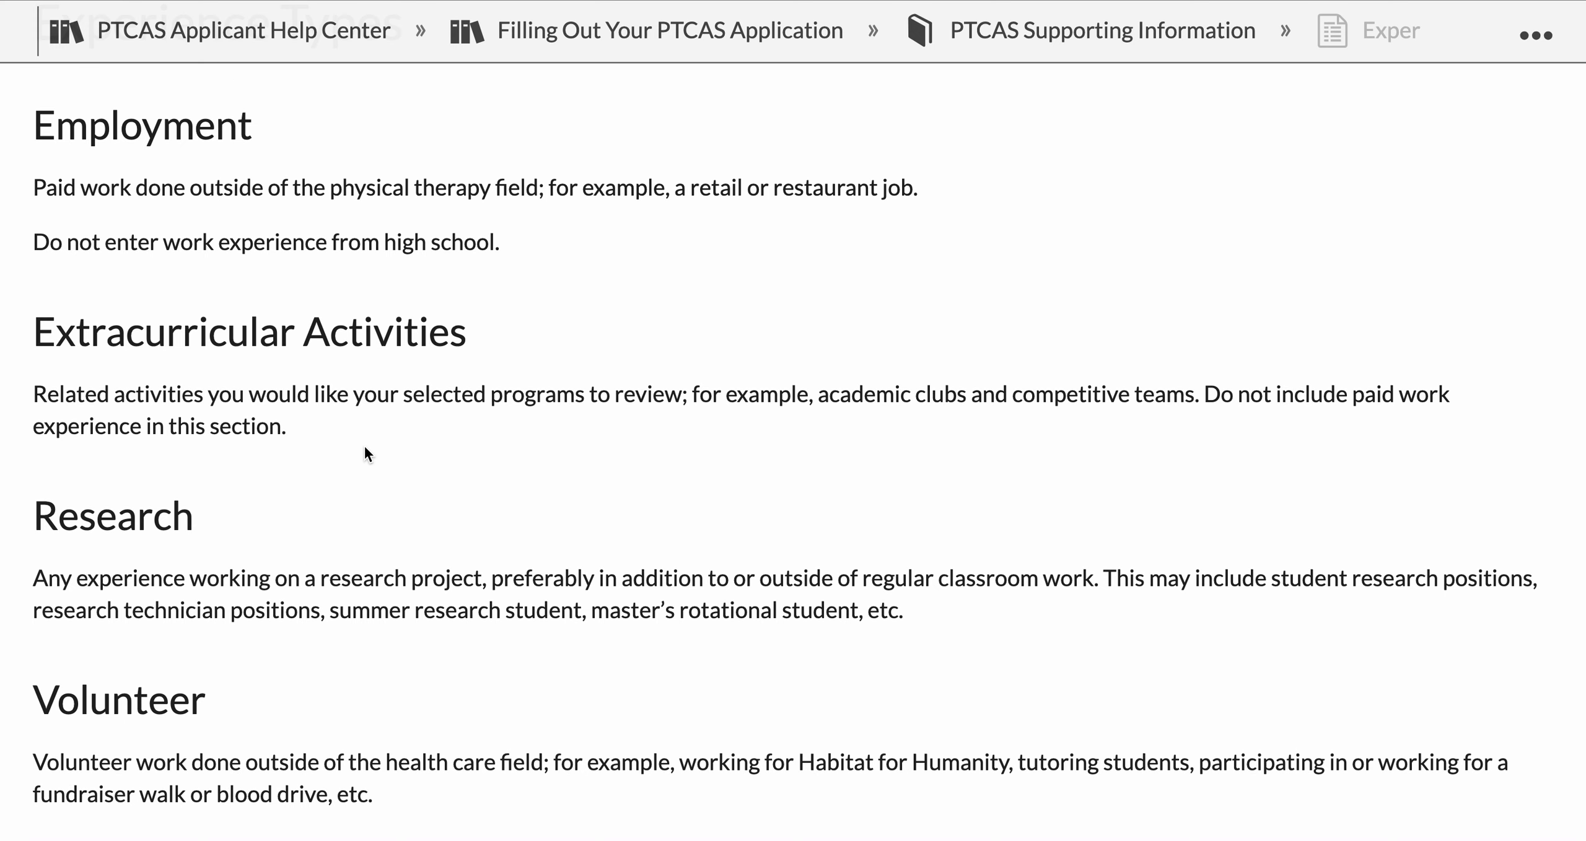
scroll("down", 3)
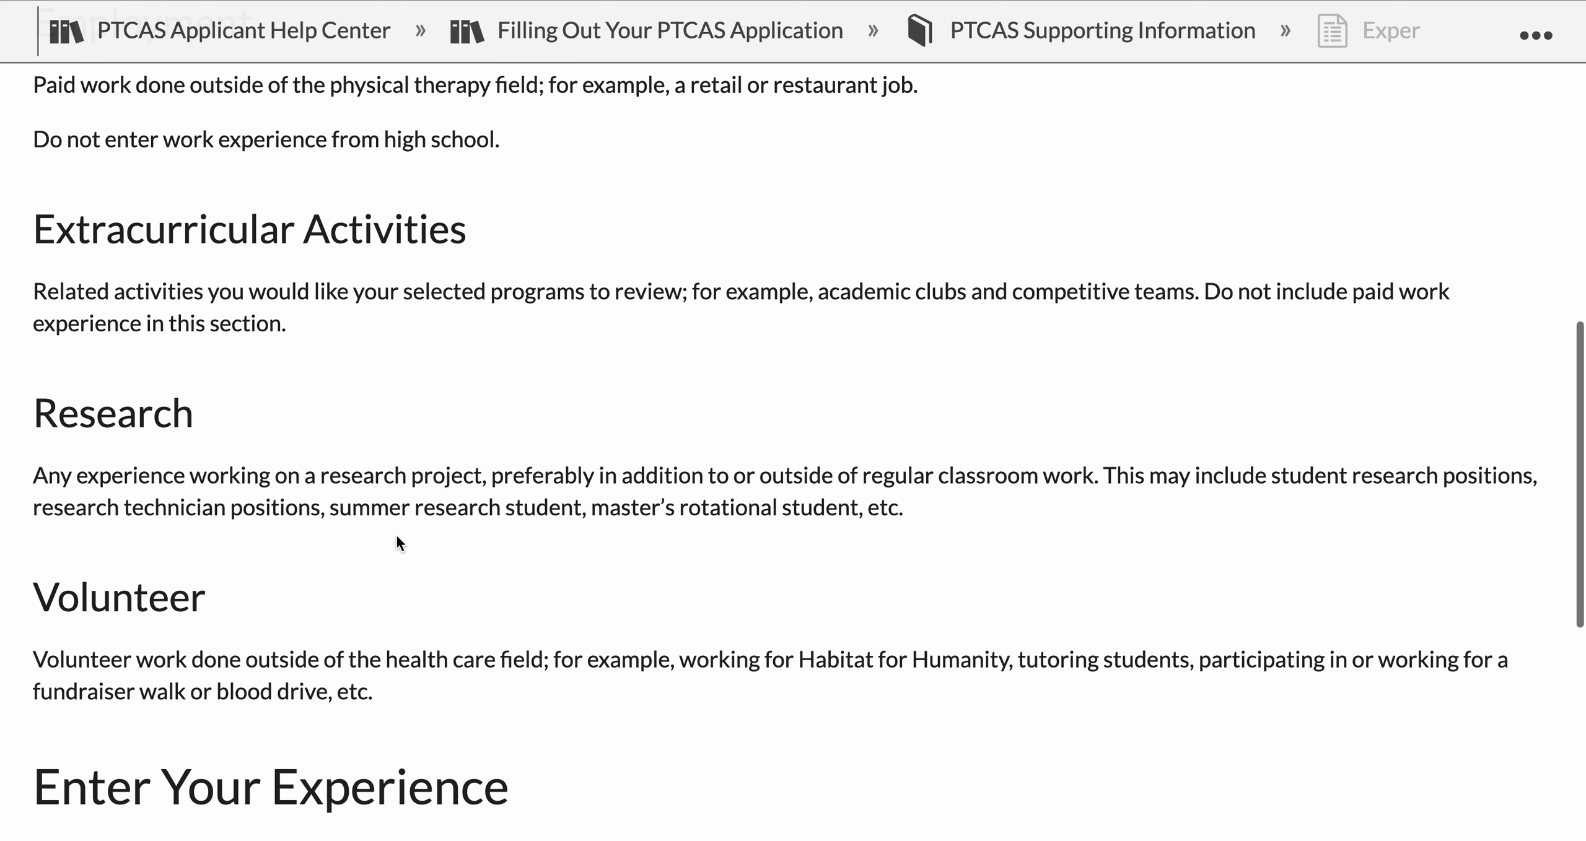
mouse_move(271, 433)
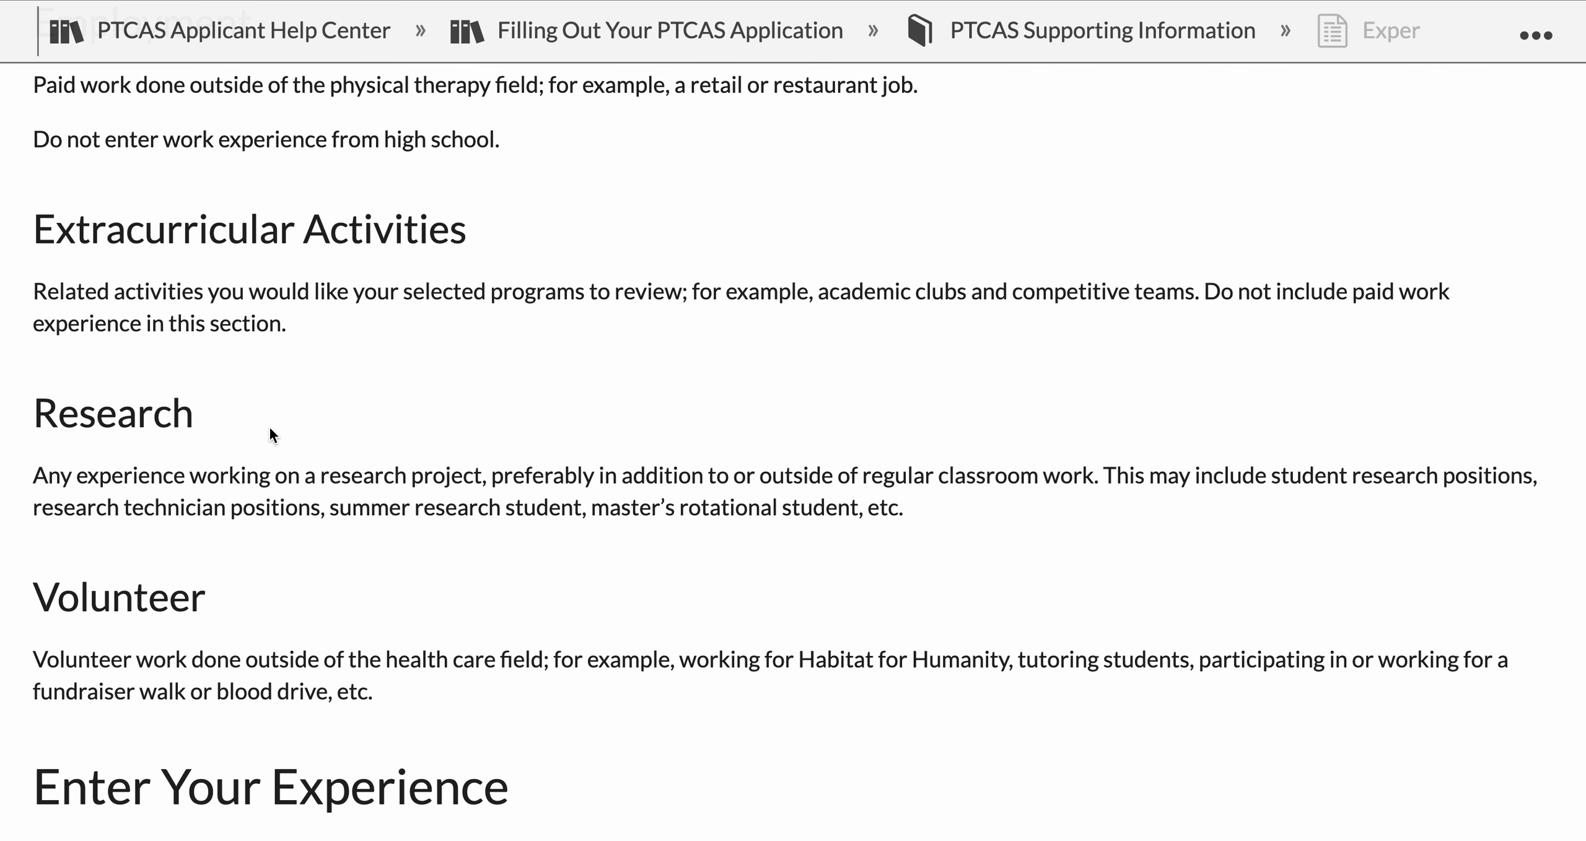
scroll("down", 3)
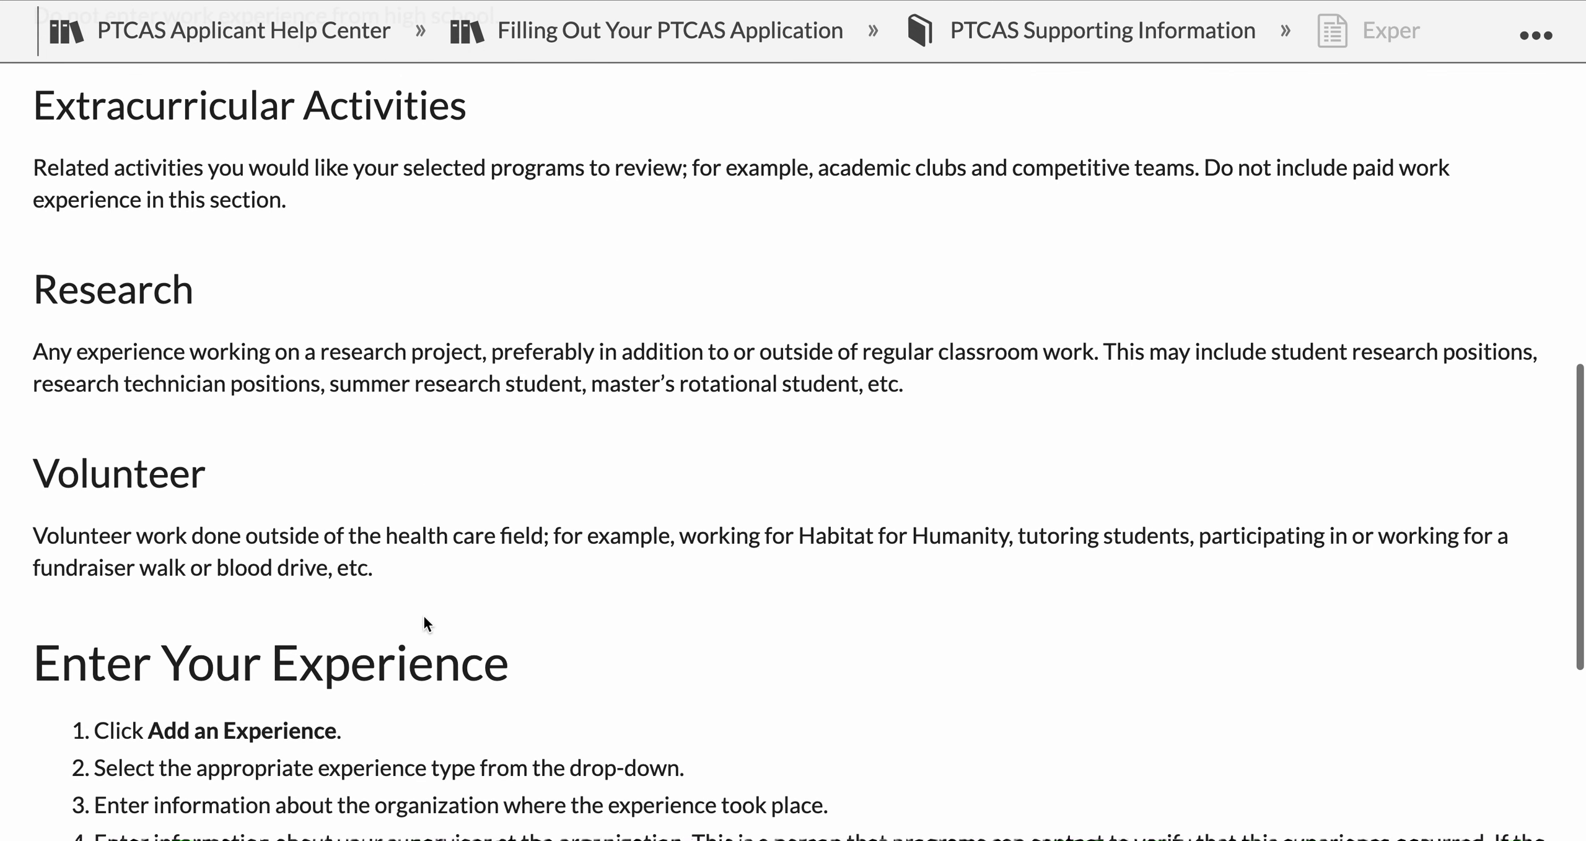
mouse_move(338, 513)
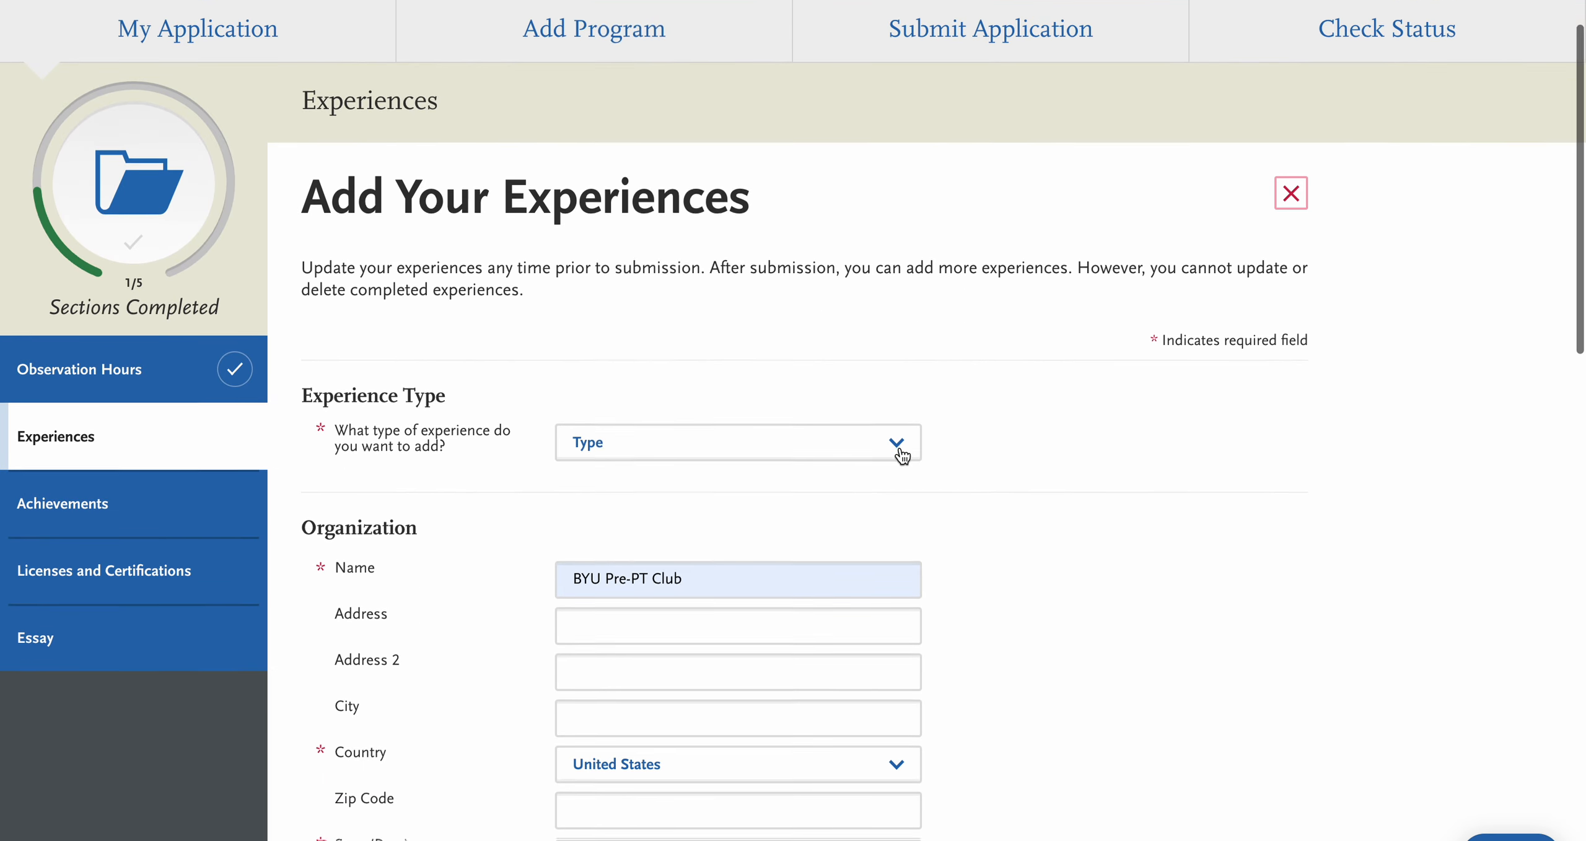
scroll("down", 3)
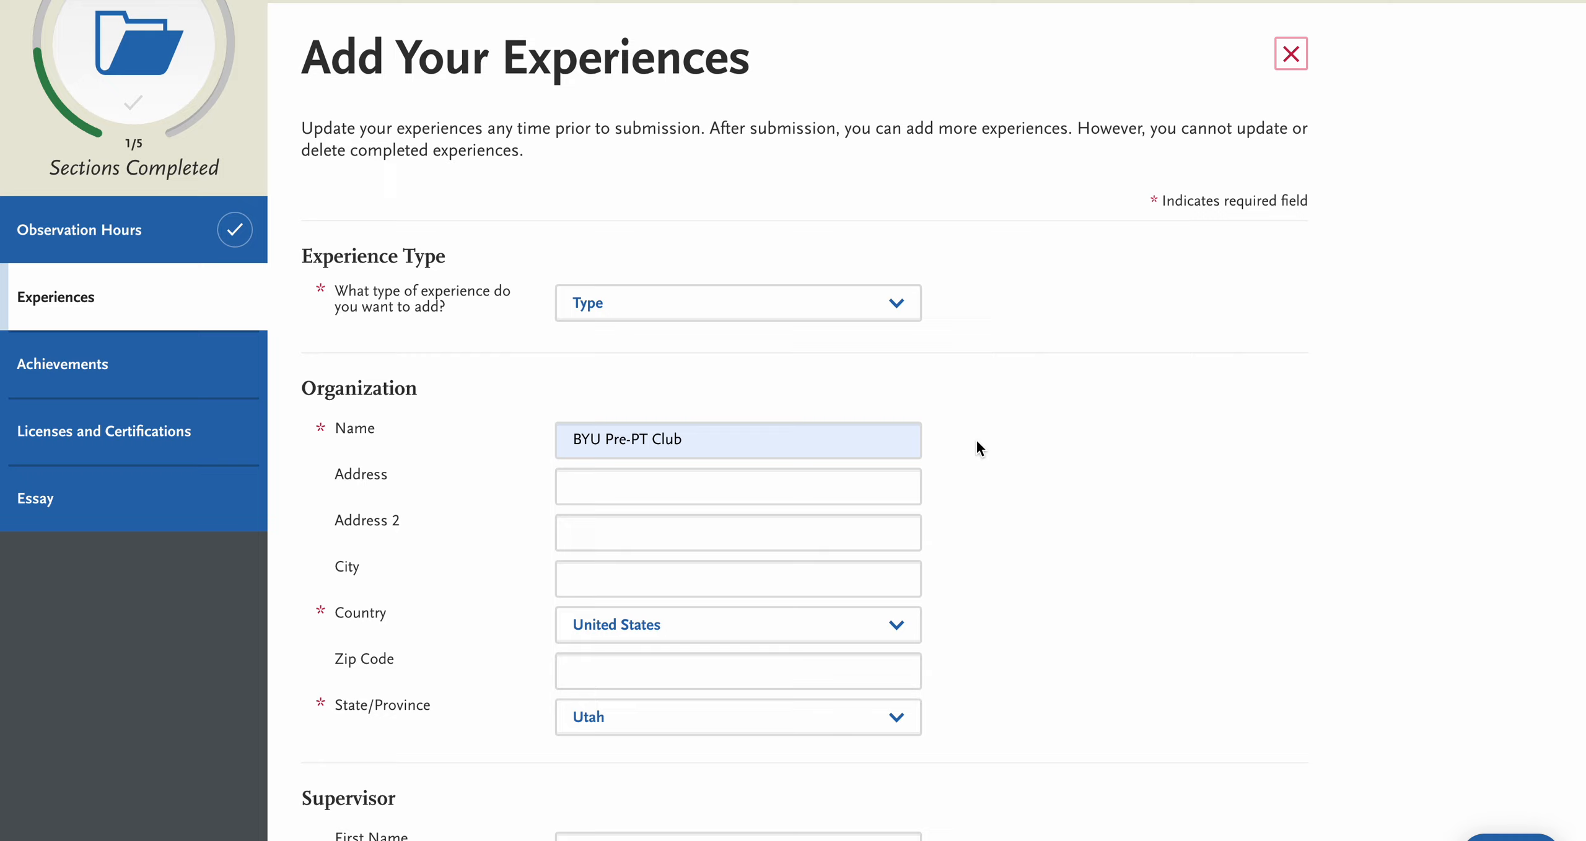
mouse_move(1088, 439)
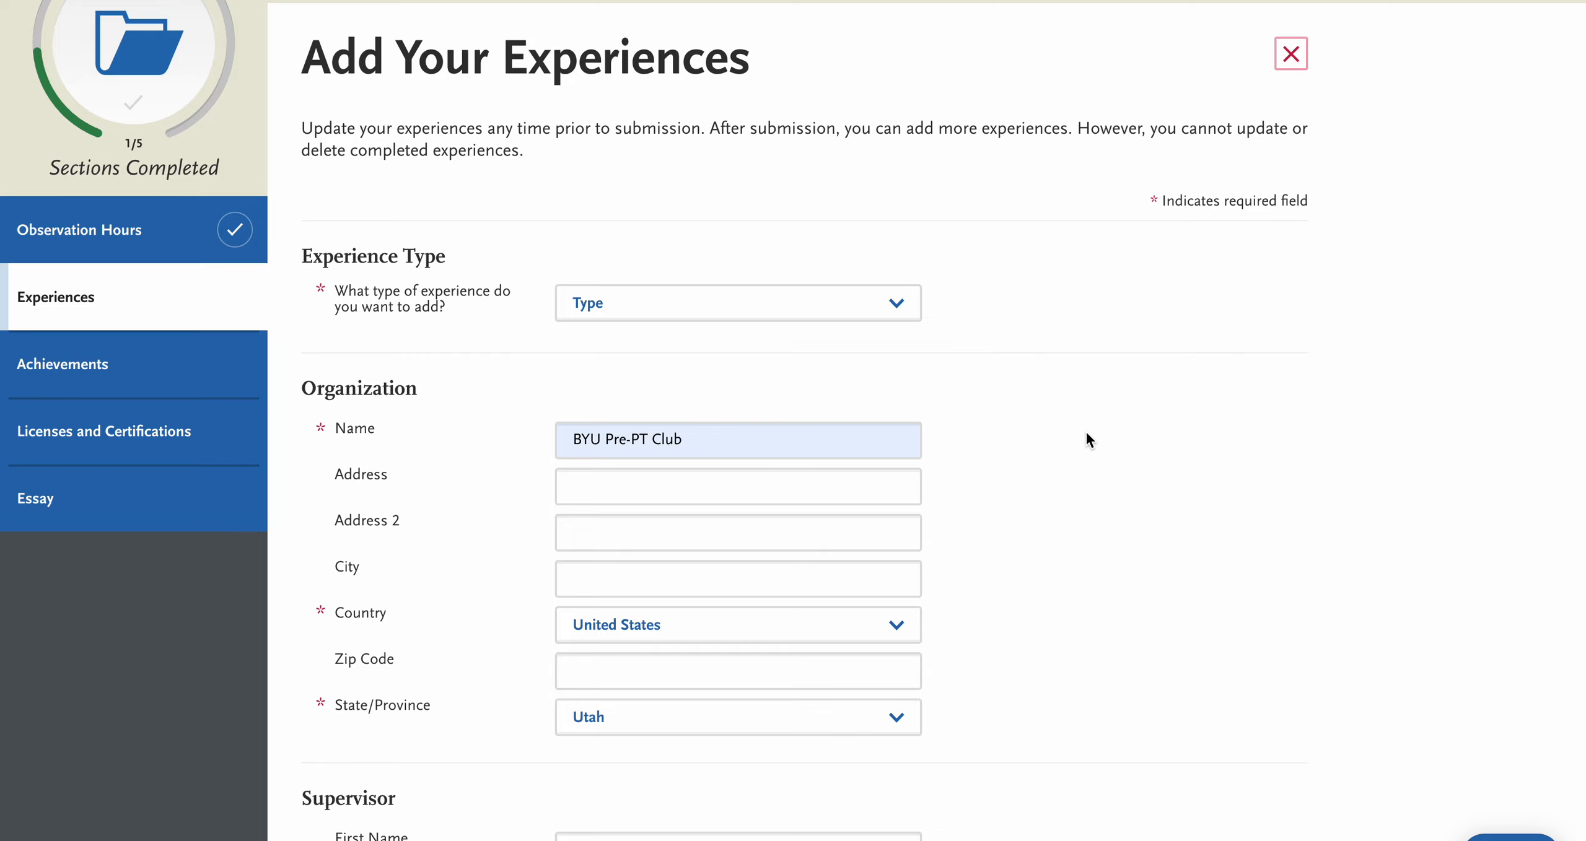
scroll("down", 3)
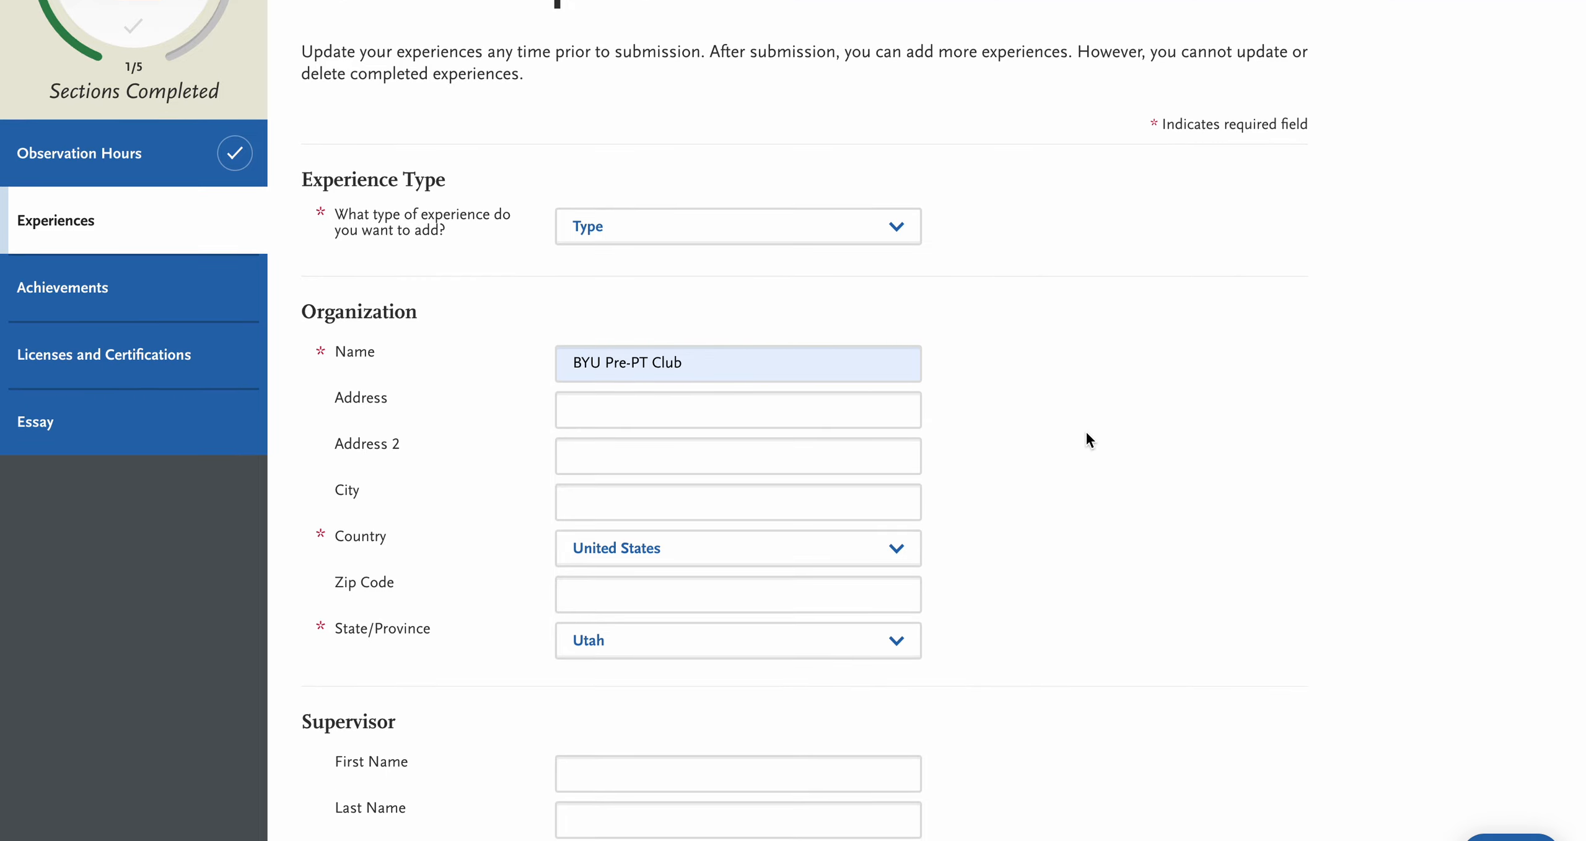
scroll("down", 3)
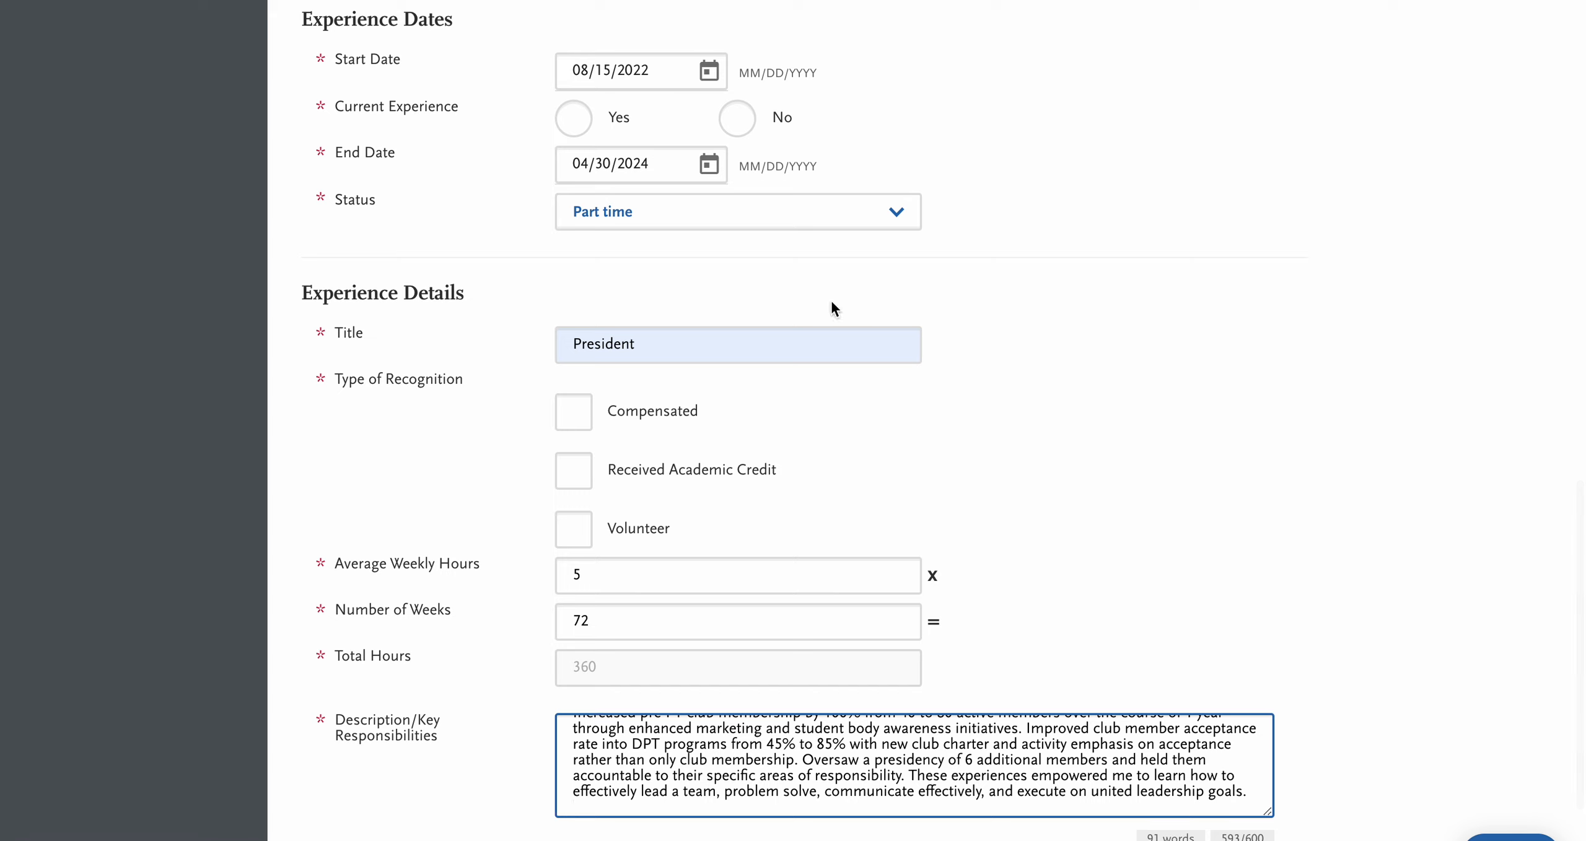
mouse_move(656, 97)
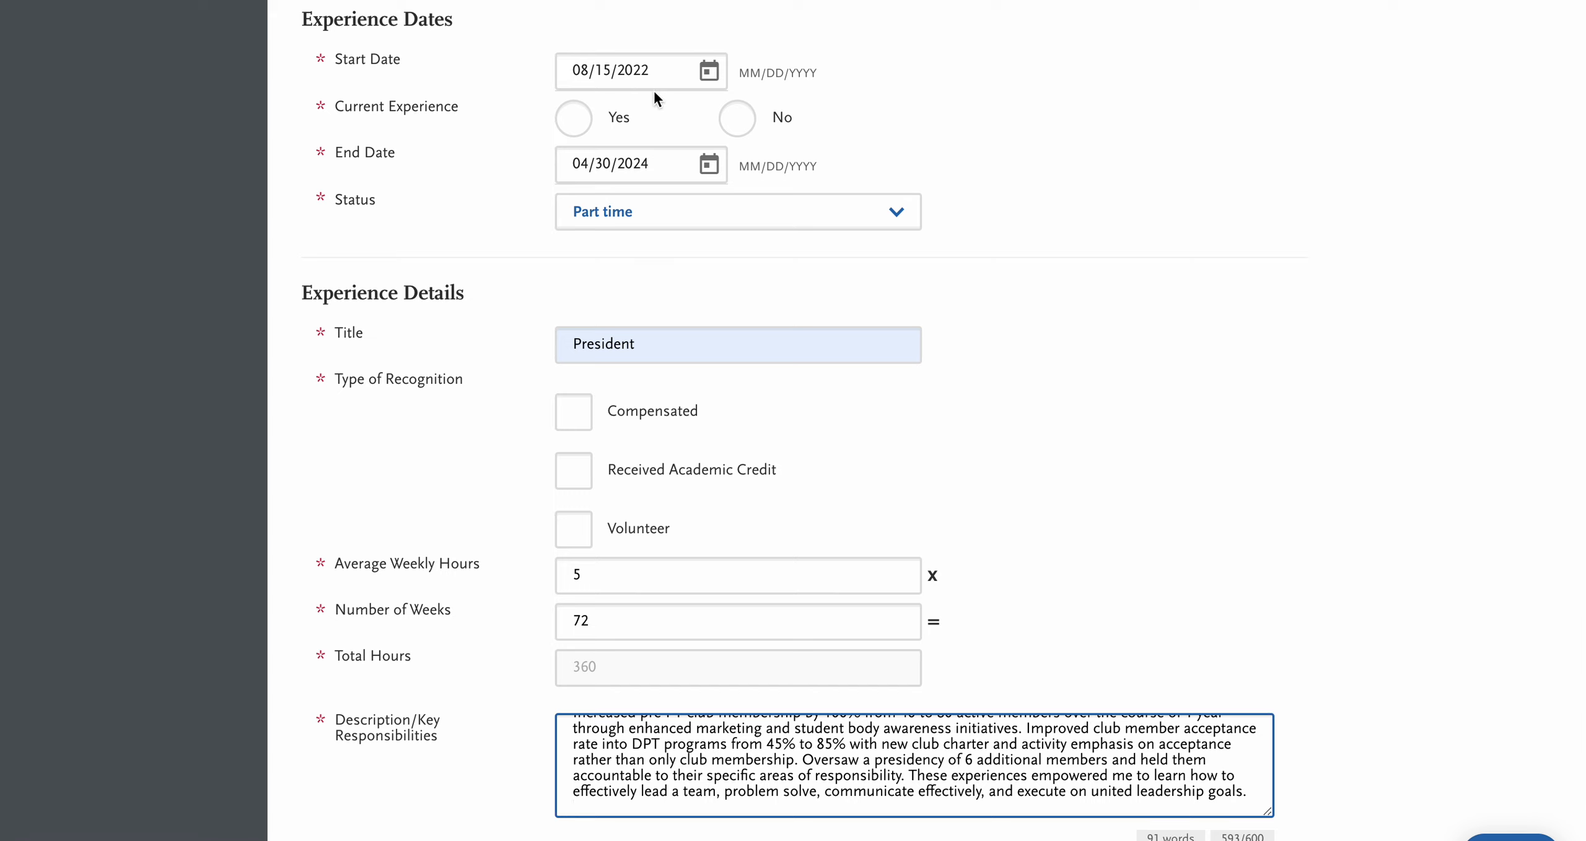
mouse_move(1115, 472)
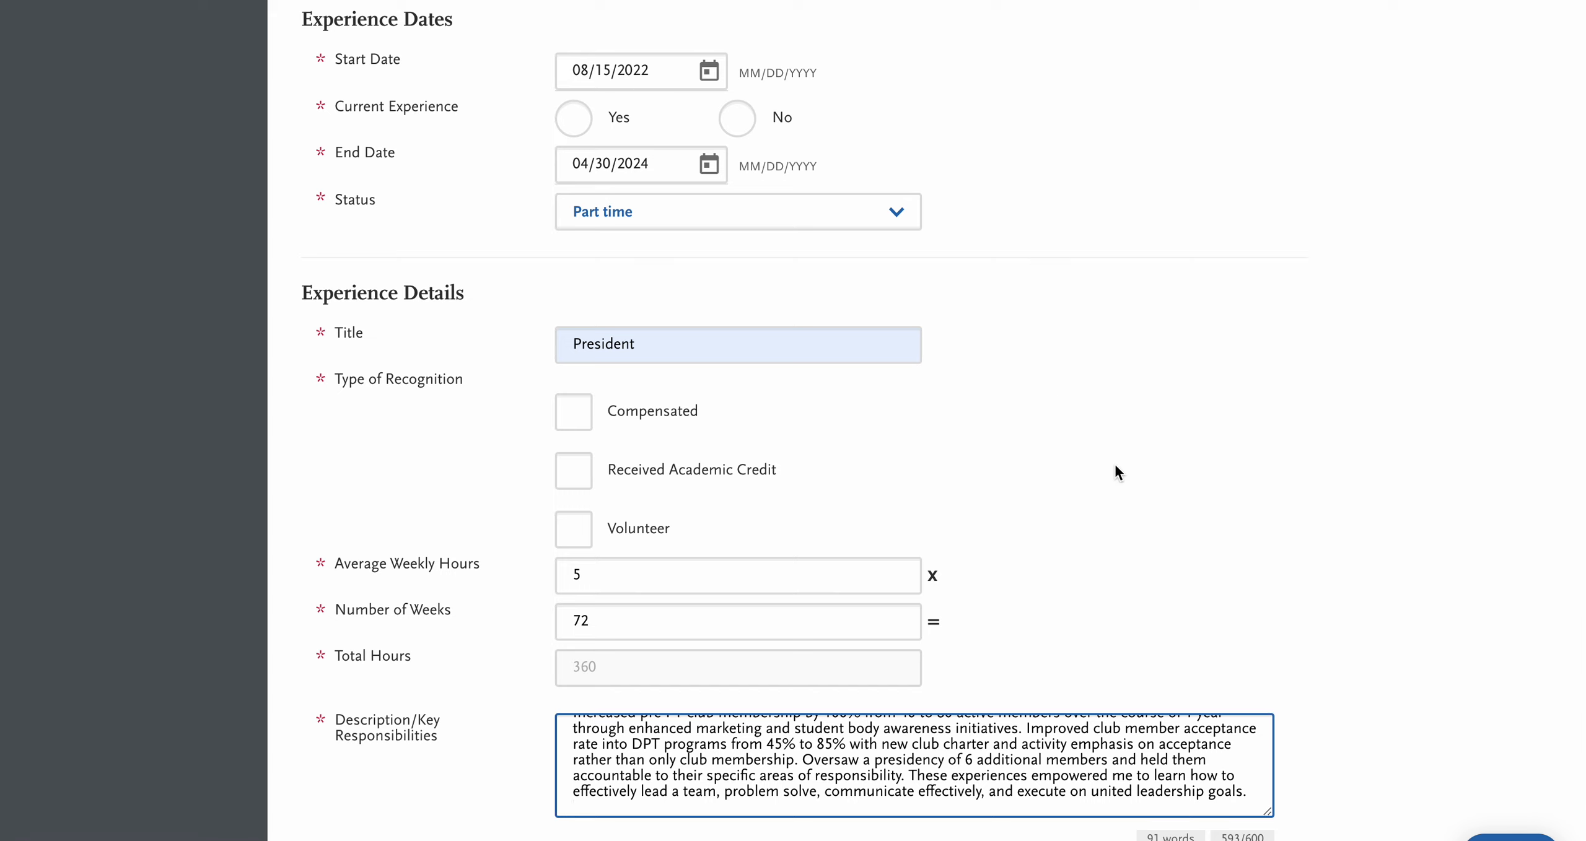
scroll("down", 3)
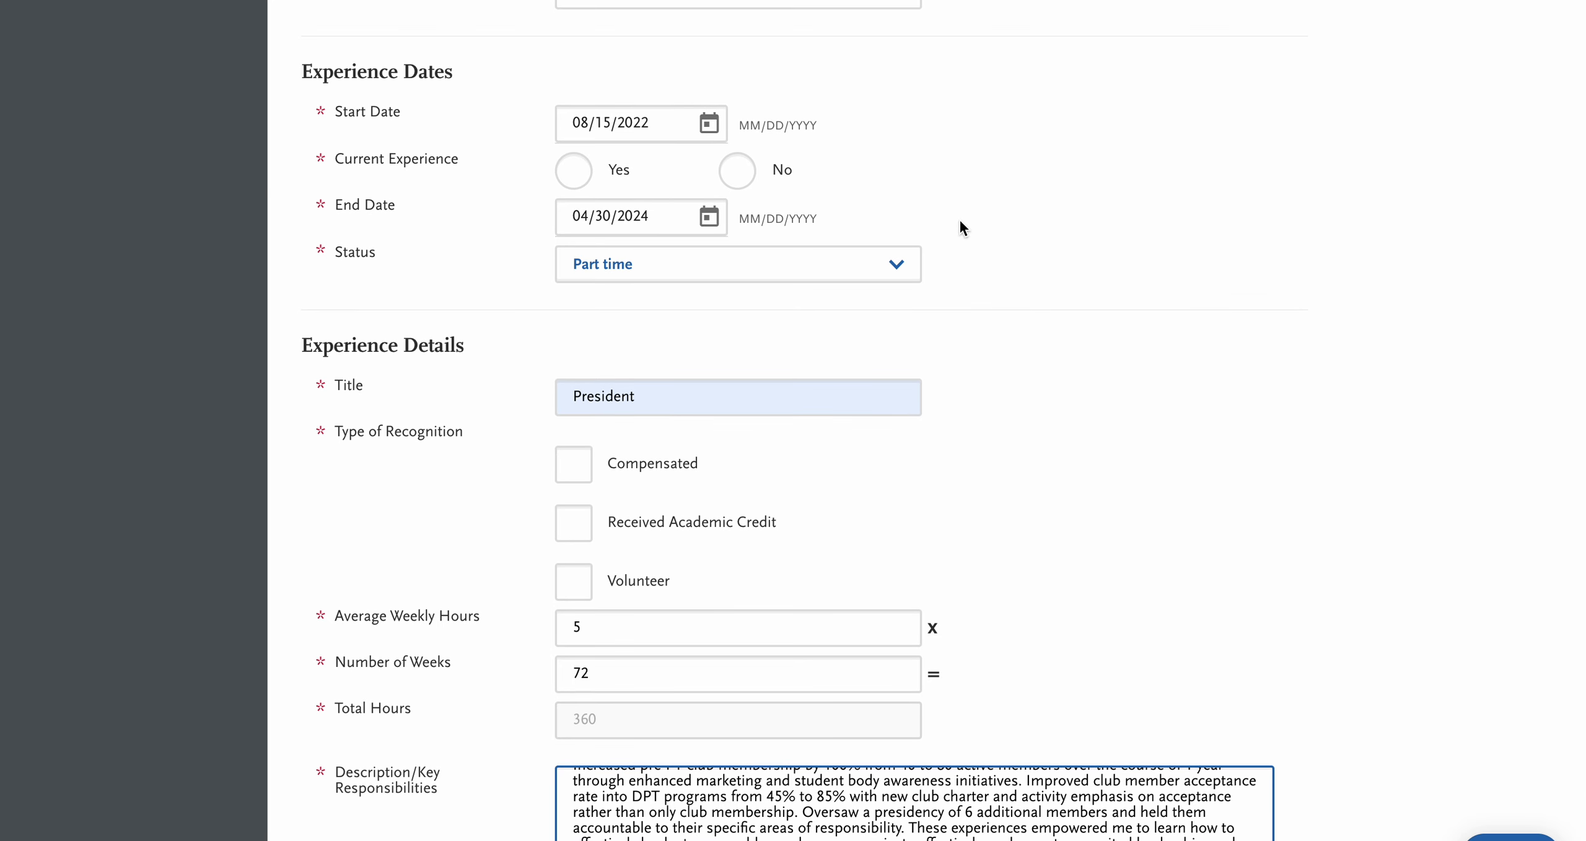
scroll("down", 3)
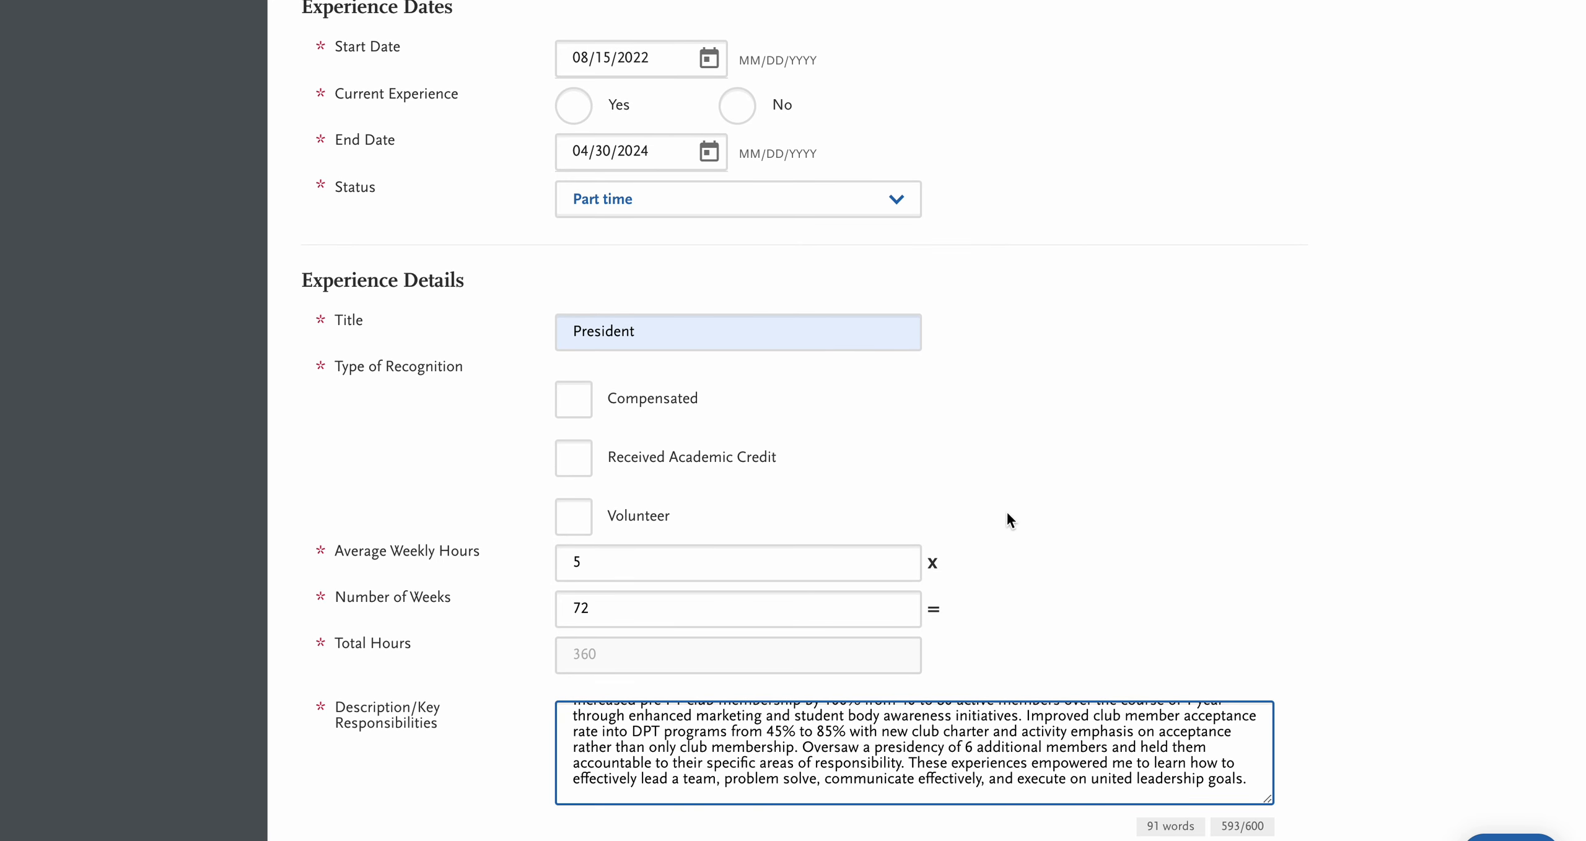
scroll("down", 3)
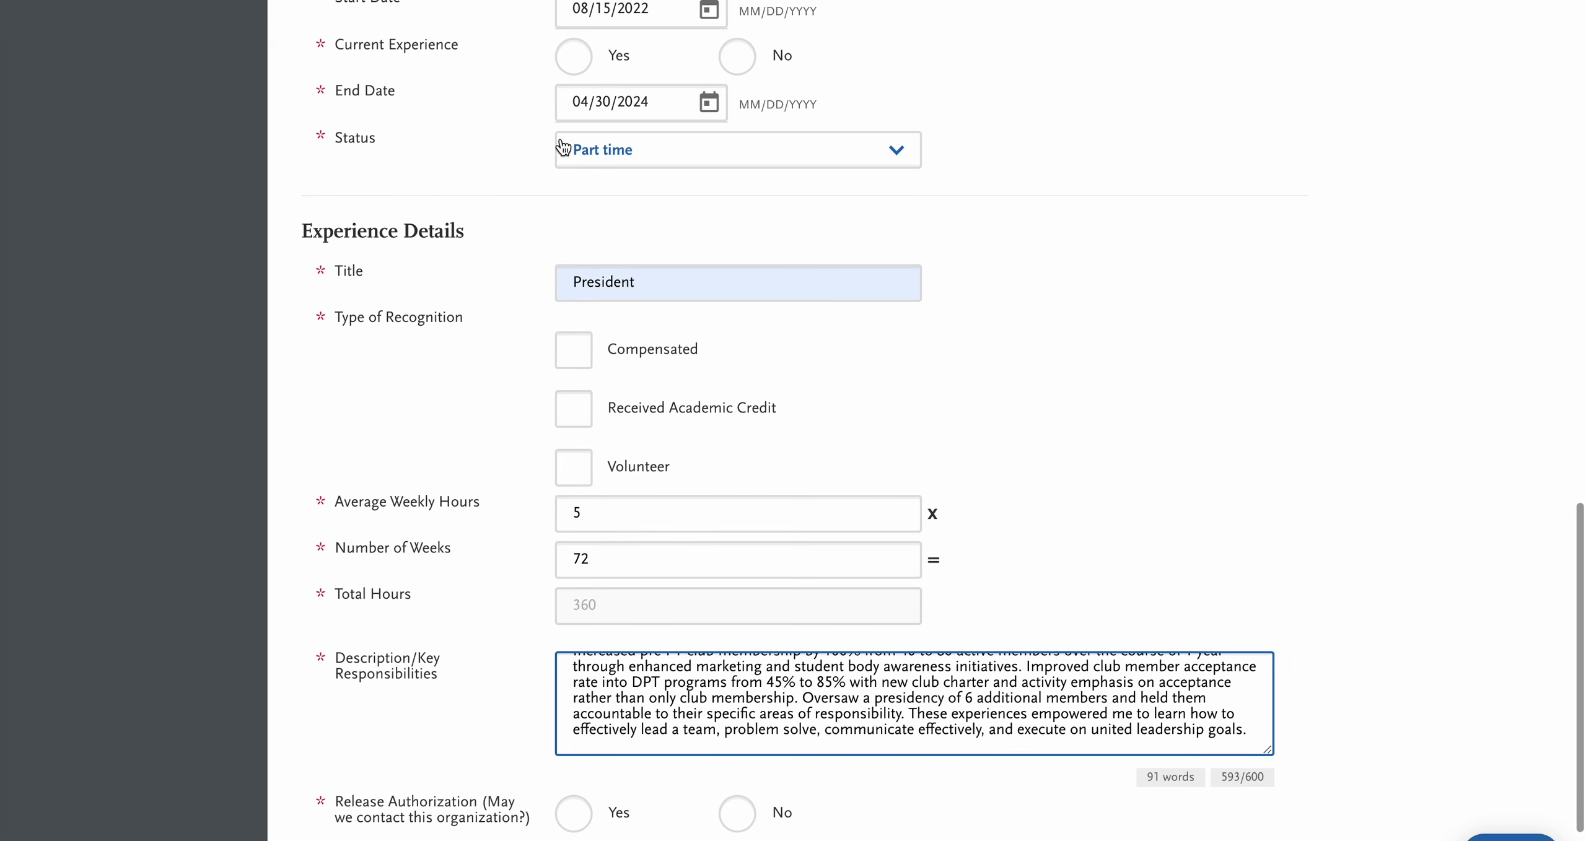
mouse_move(670, 301)
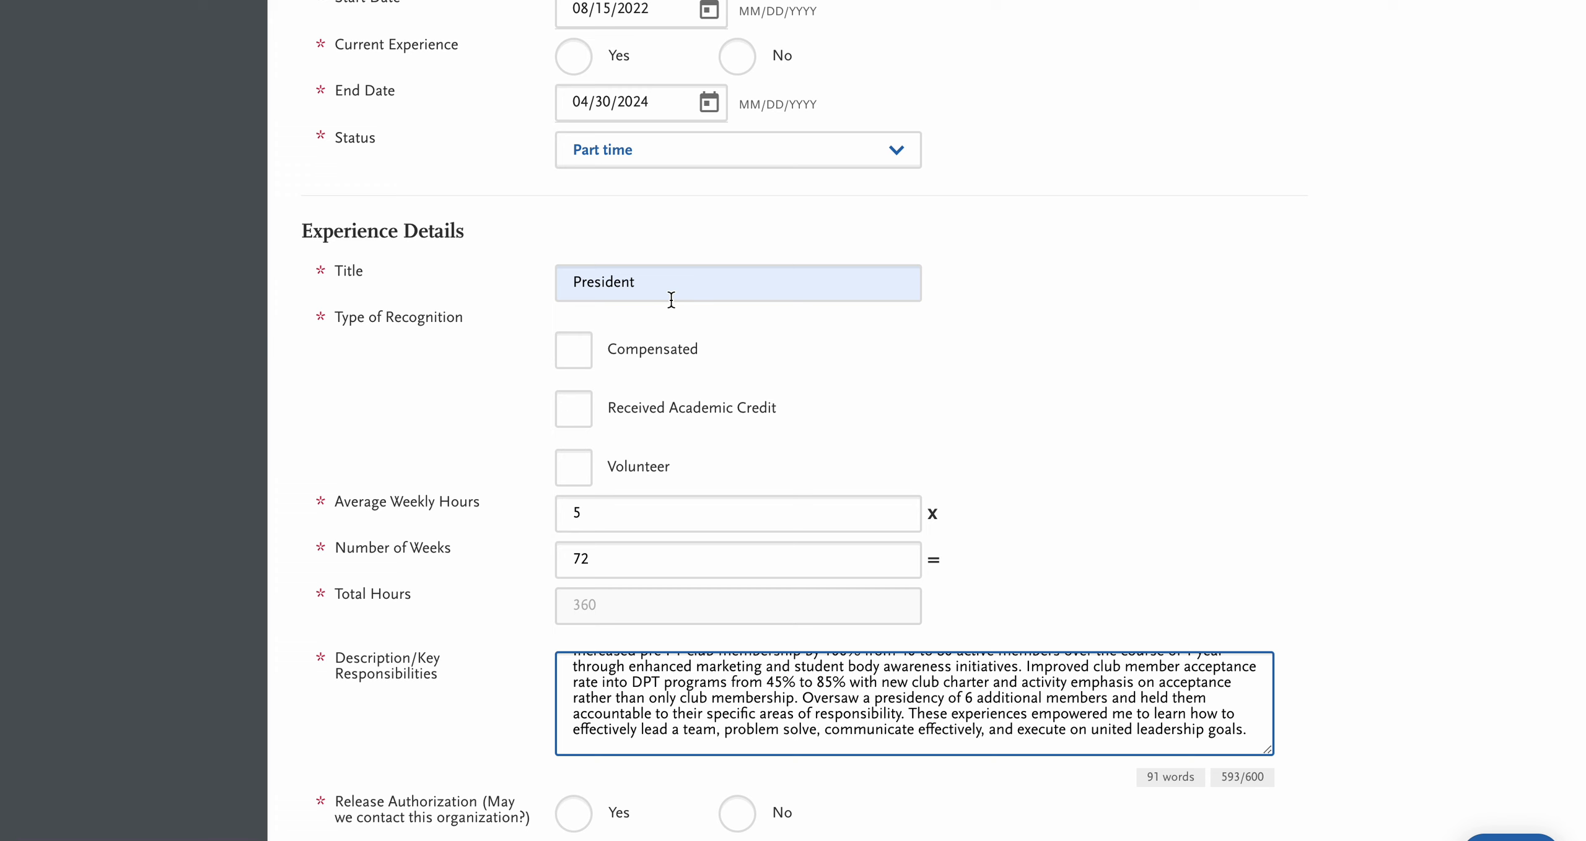
mouse_move(593, 435)
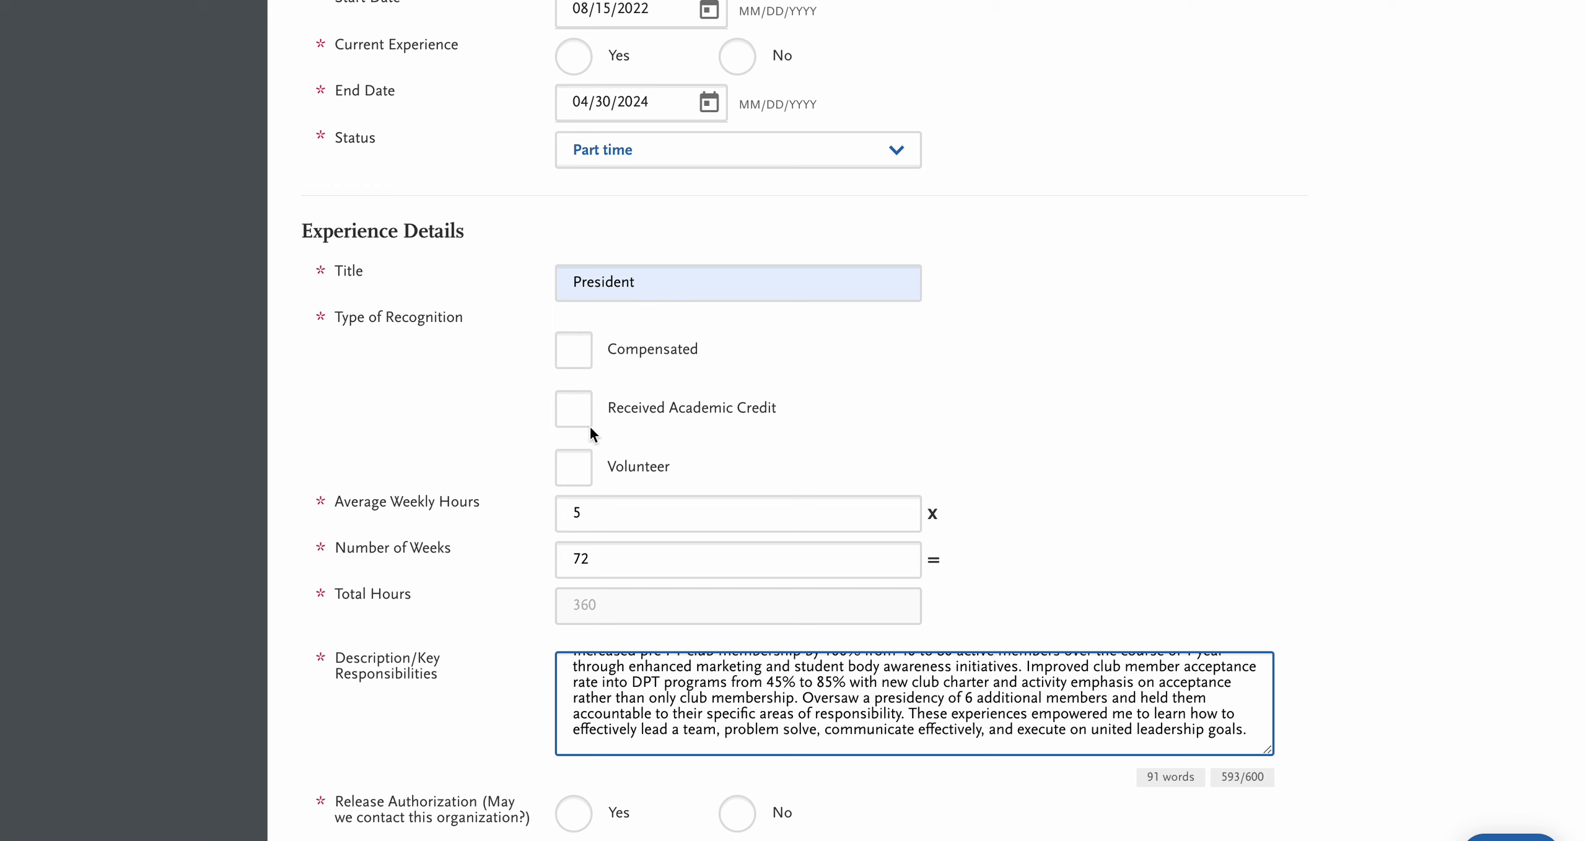
Tick Volunteer as the Type of Recognition for the BYU Pre-PT Club president entry.
left_click(573, 467)
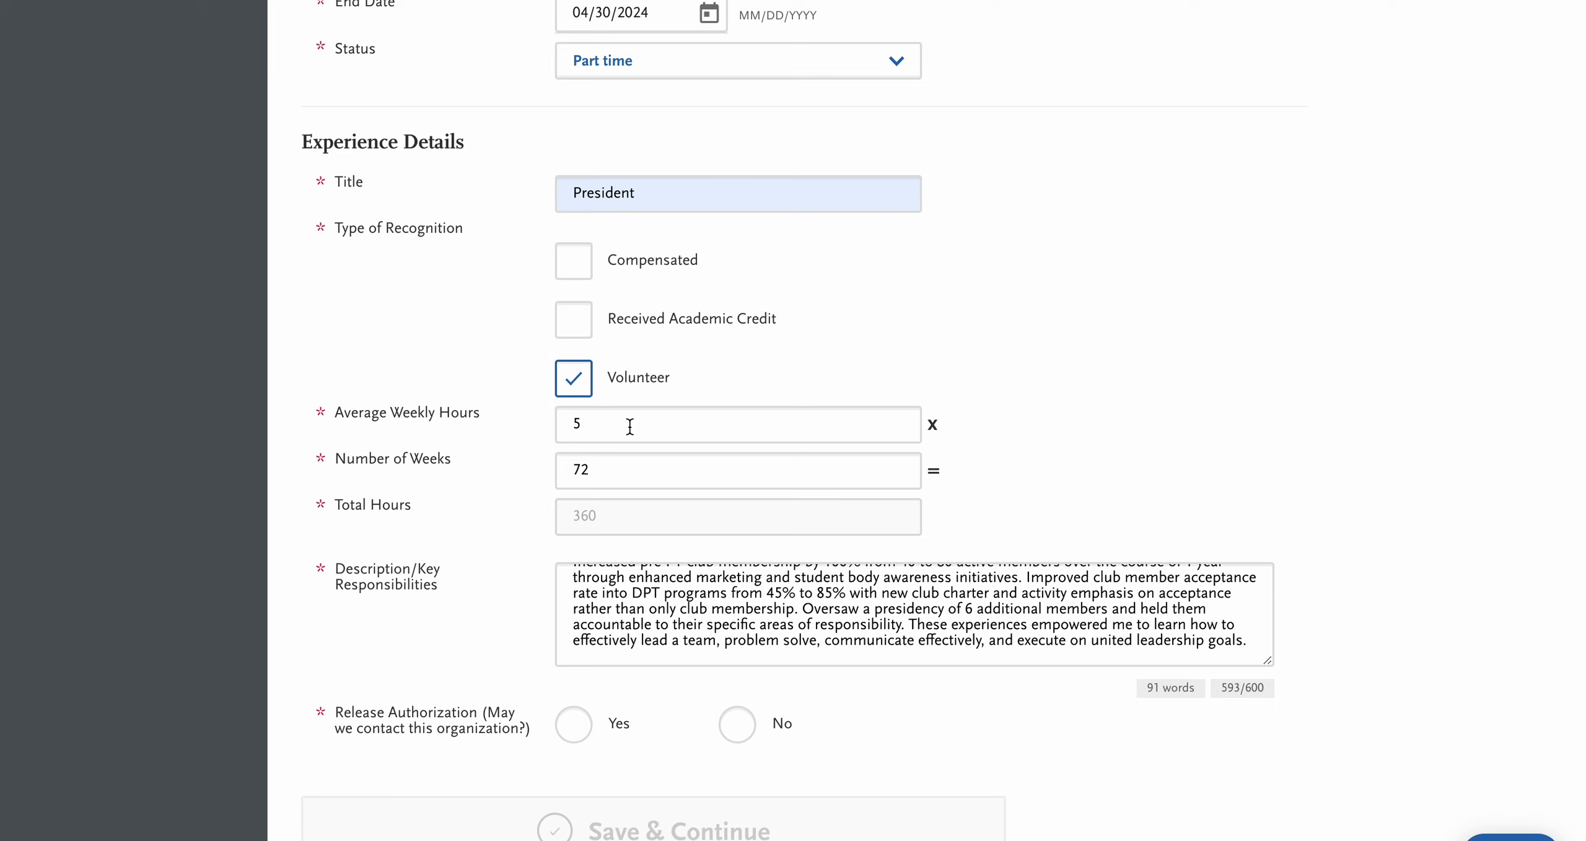
mouse_move(698, 588)
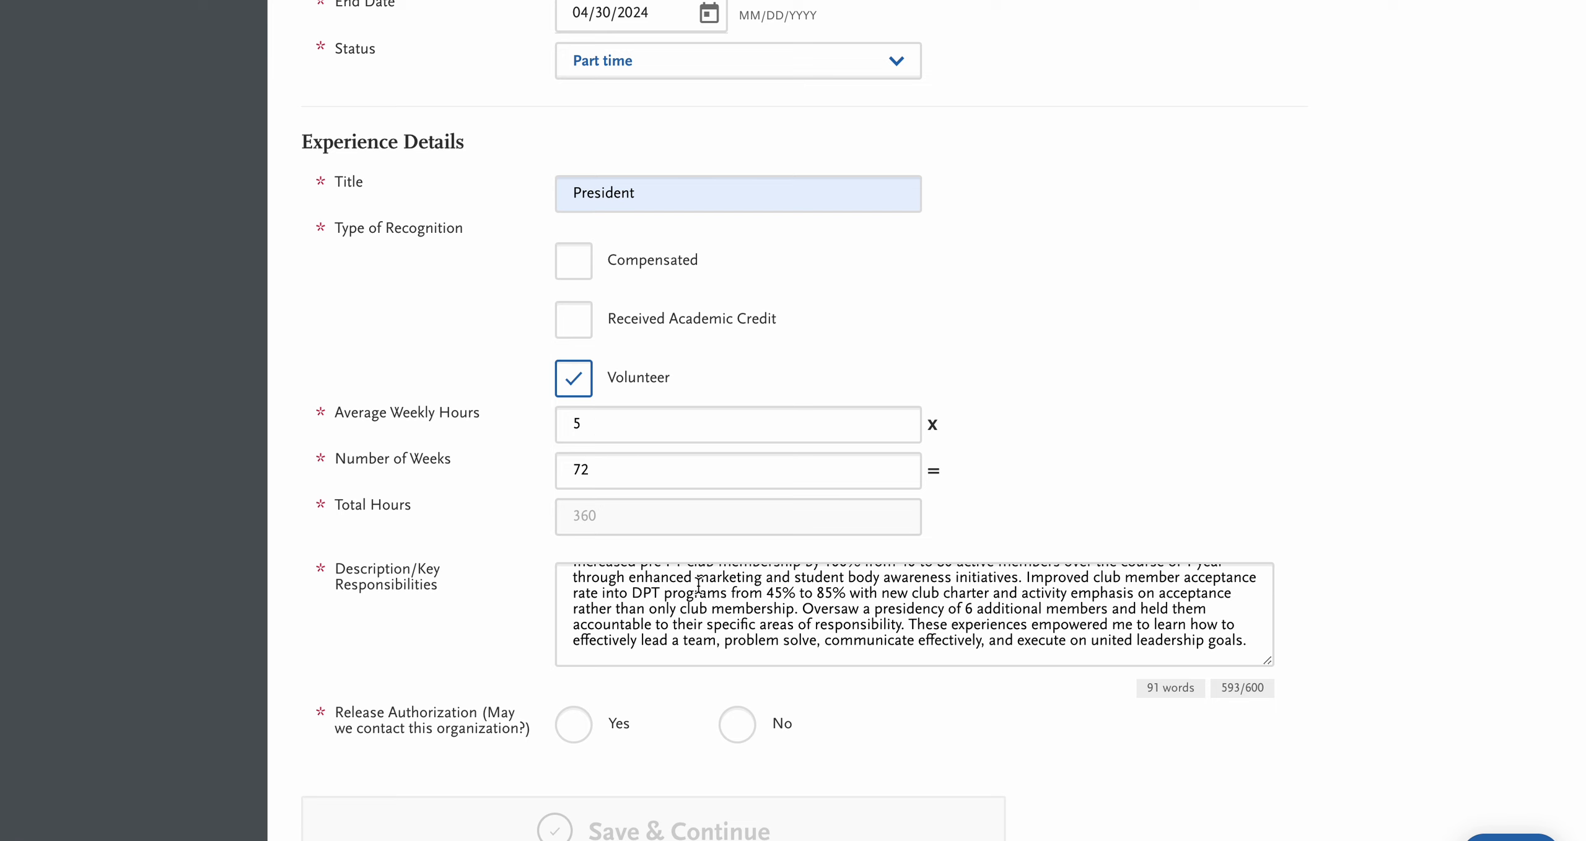
scroll("down", 3)
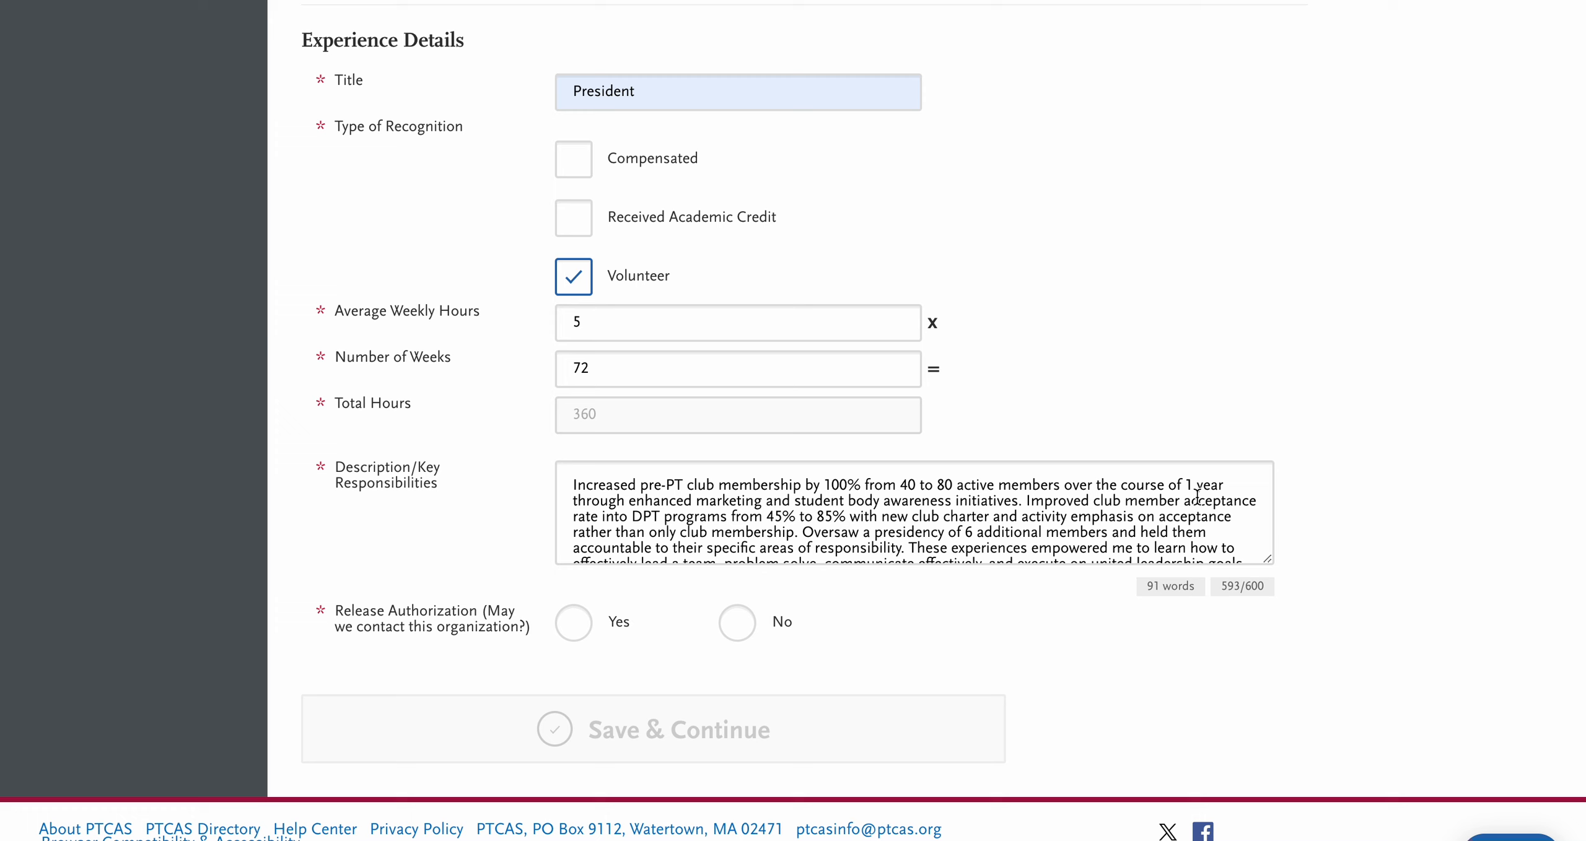
mouse_move(1448, 392)
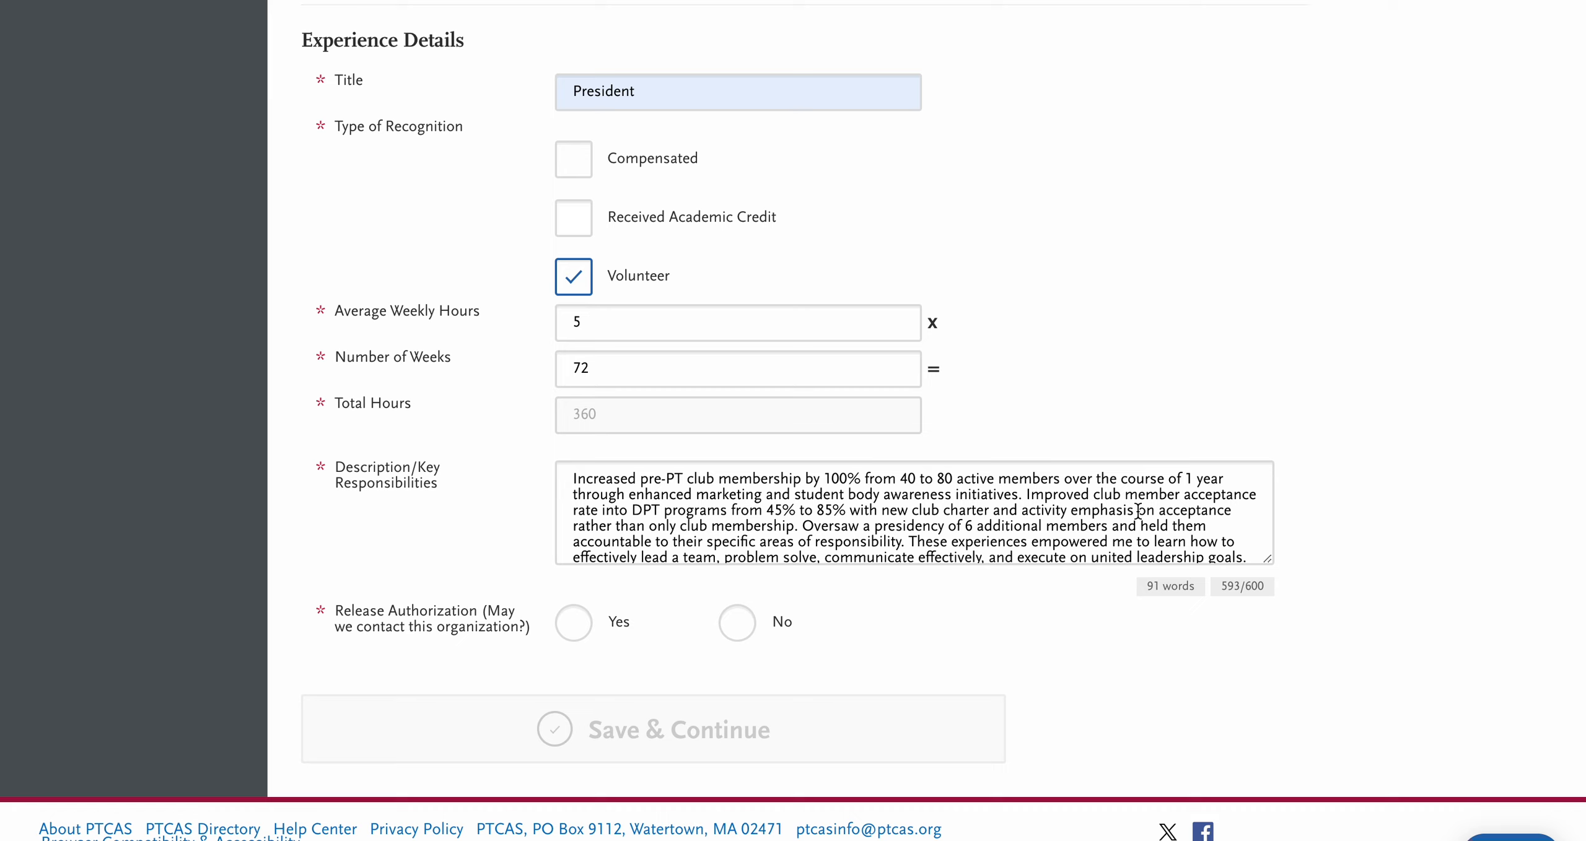
mouse_move(1320, 493)
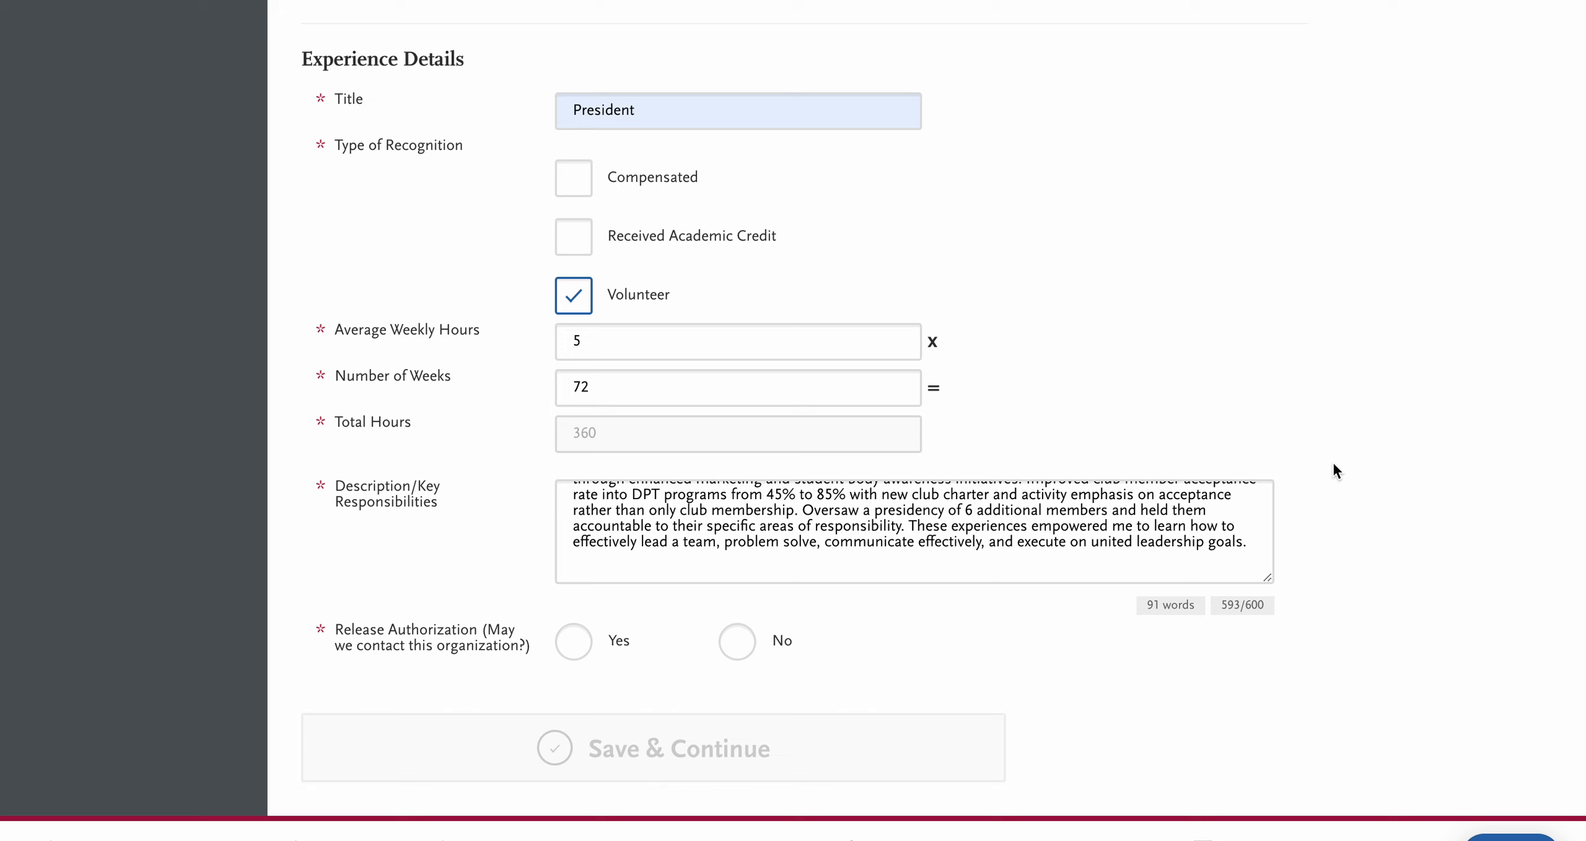
scroll("down", 3)
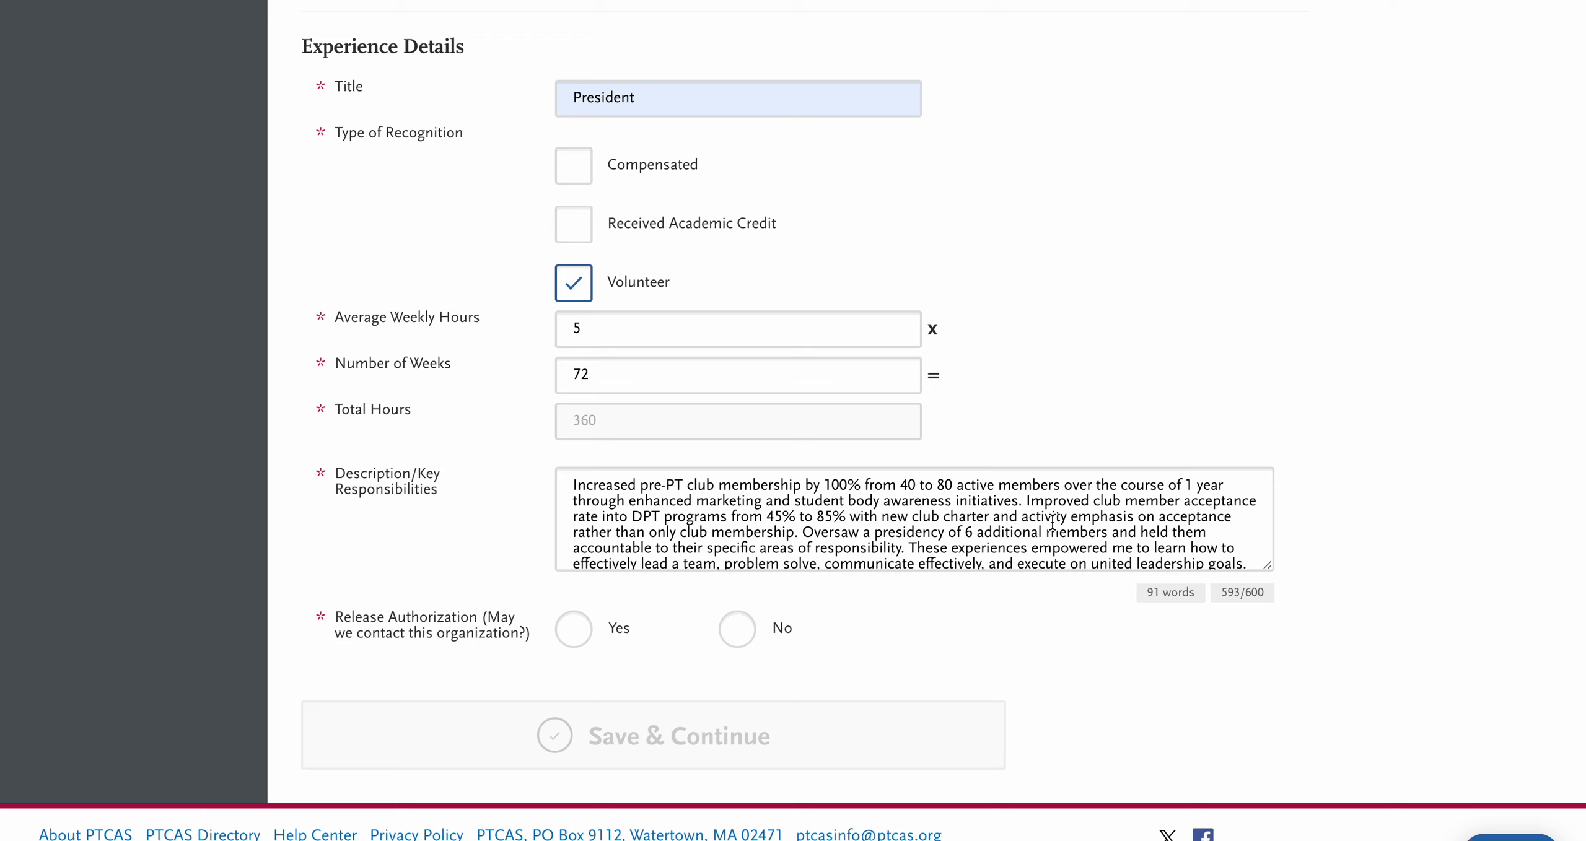
mouse_move(1241, 462)
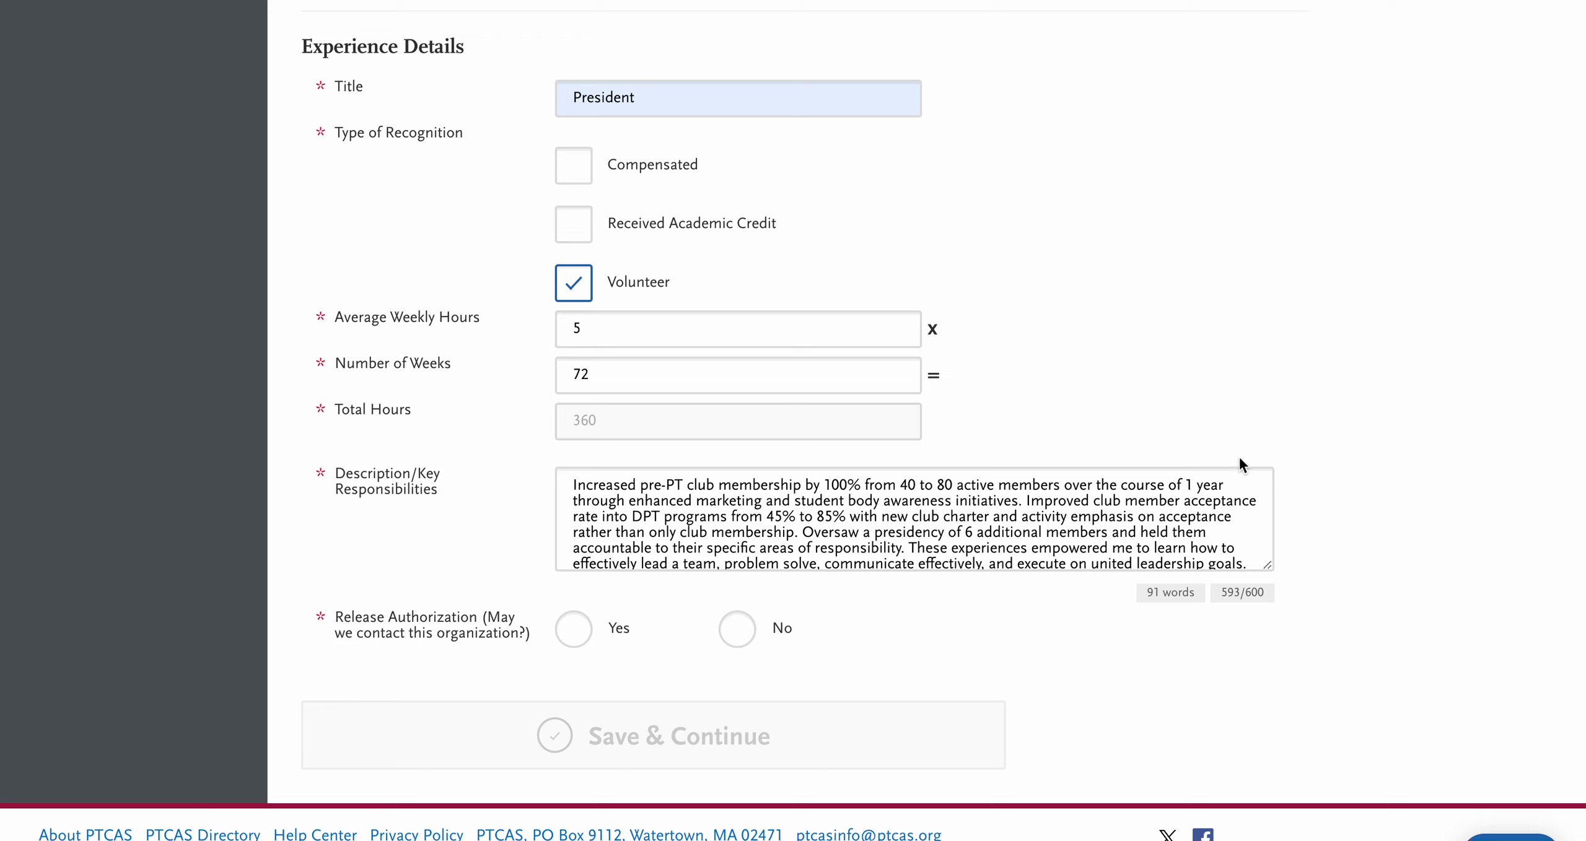
mouse_move(1275, 399)
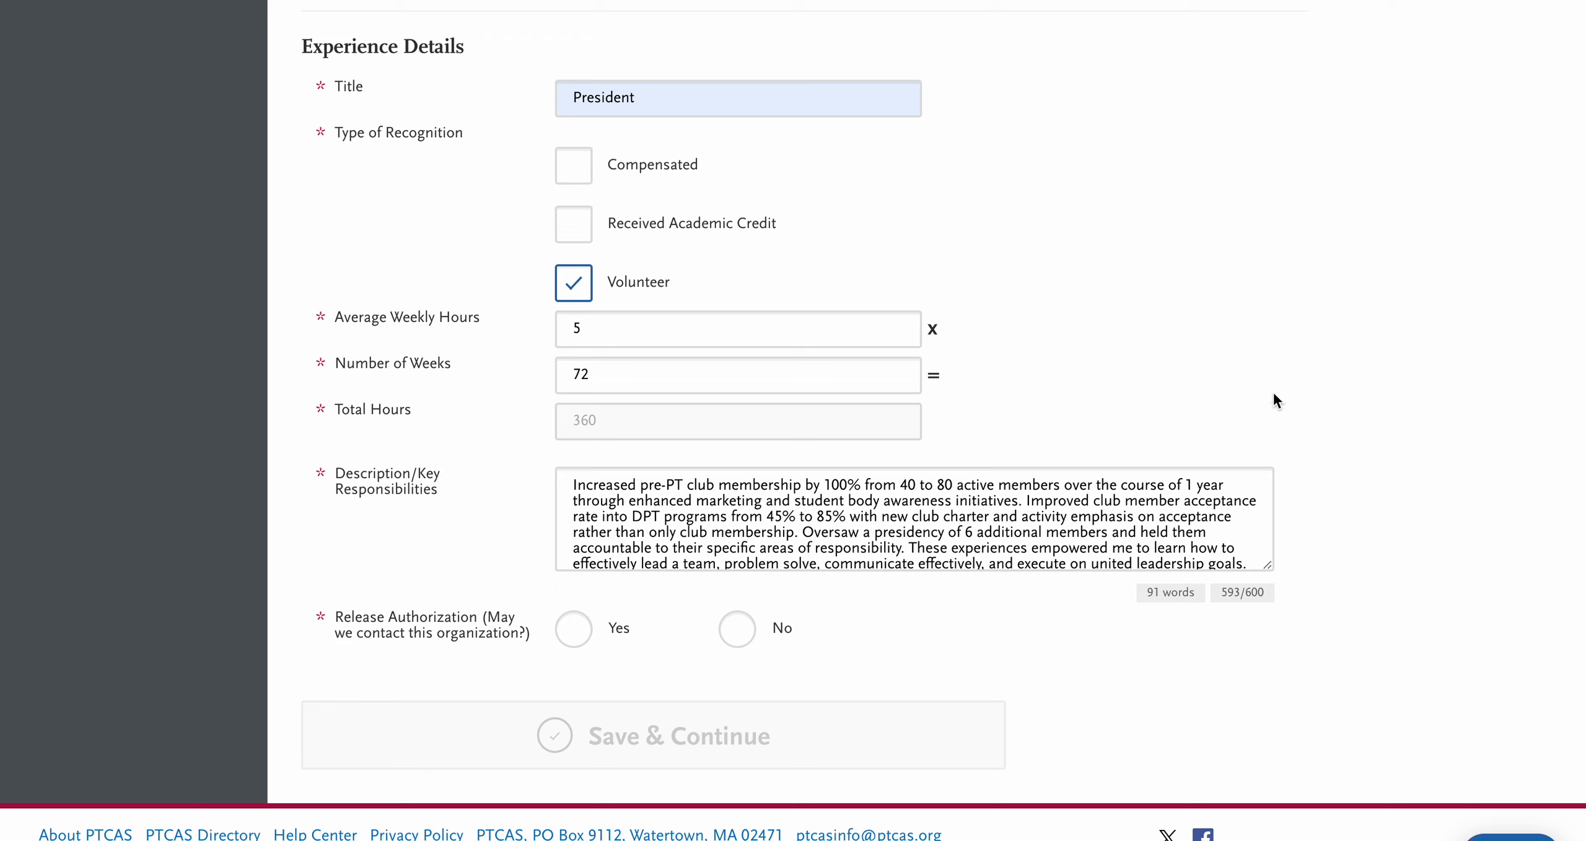